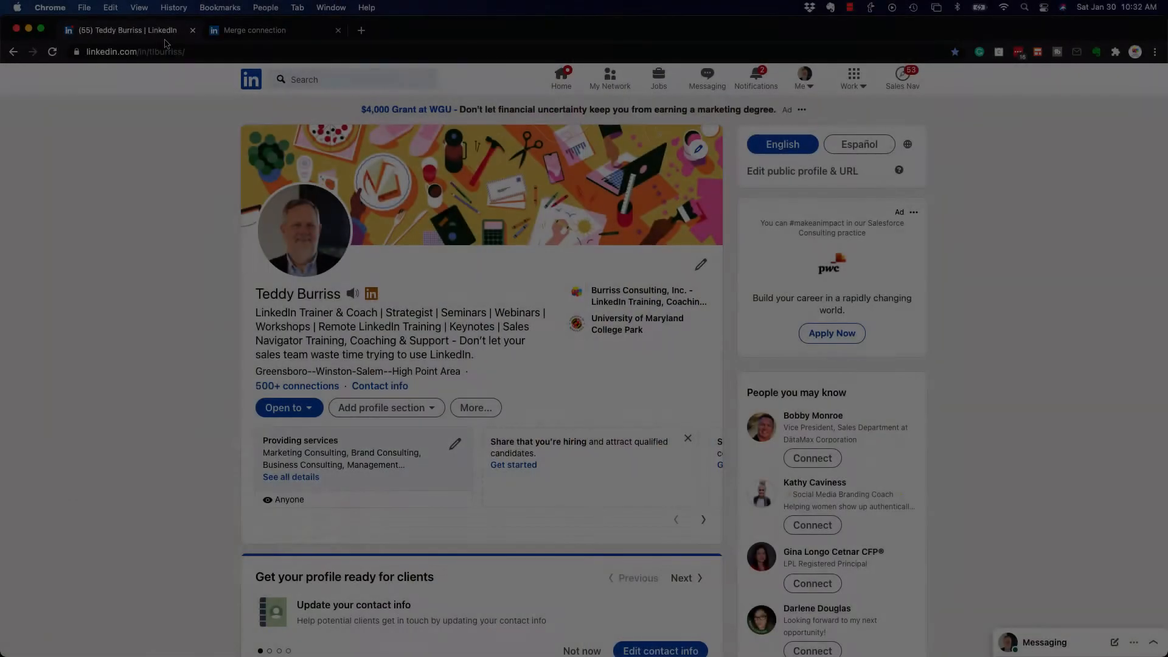
Step: Reach Settings & Privacy from the Me menu on the profile page
{"action": "left_click", "coordinate": [803, 76]}
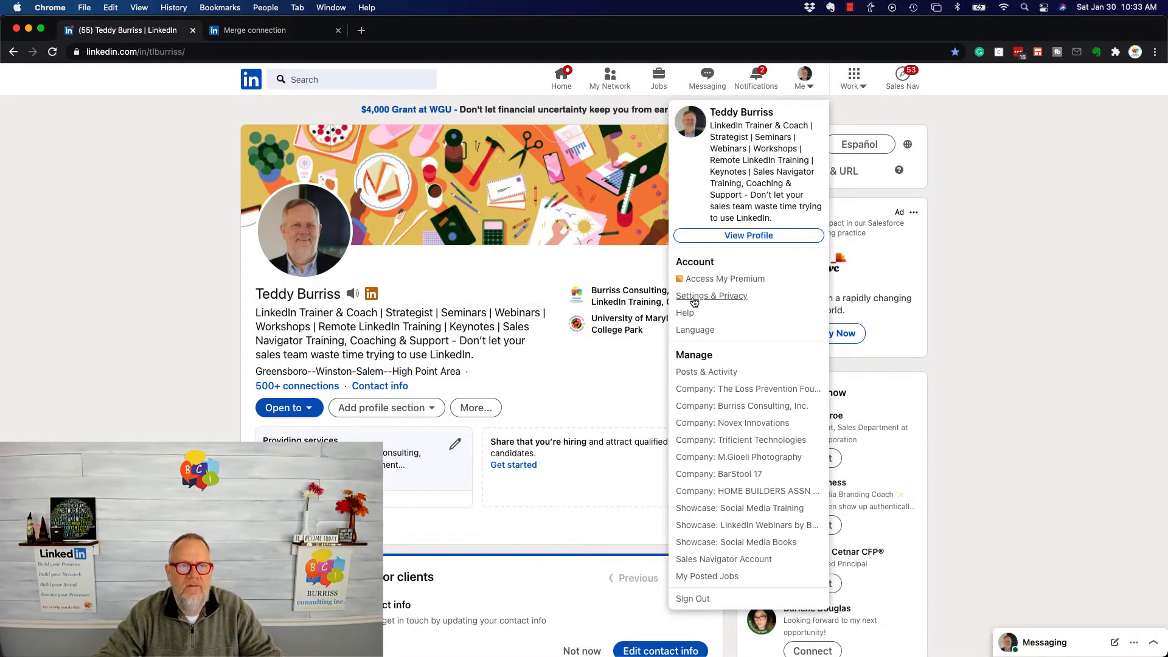
{"action": "left_click", "coordinate": [711, 296]}
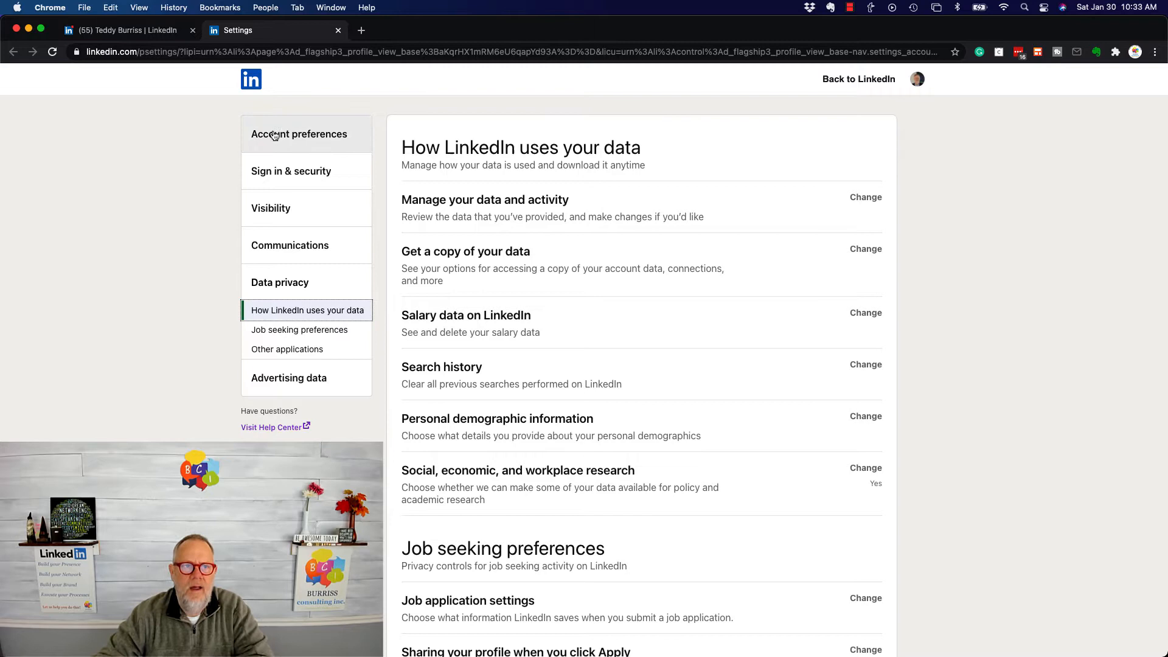
{"action": "mouse_move", "coordinate": [275, 218]}
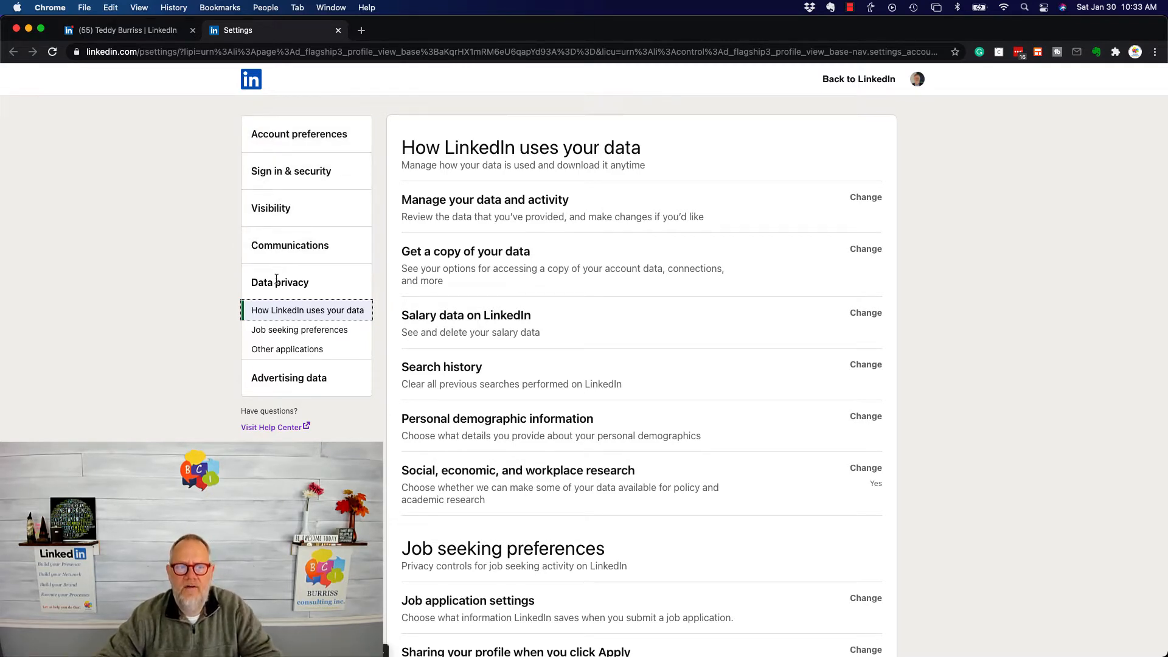
{"action": "mouse_move", "coordinate": [288, 378]}
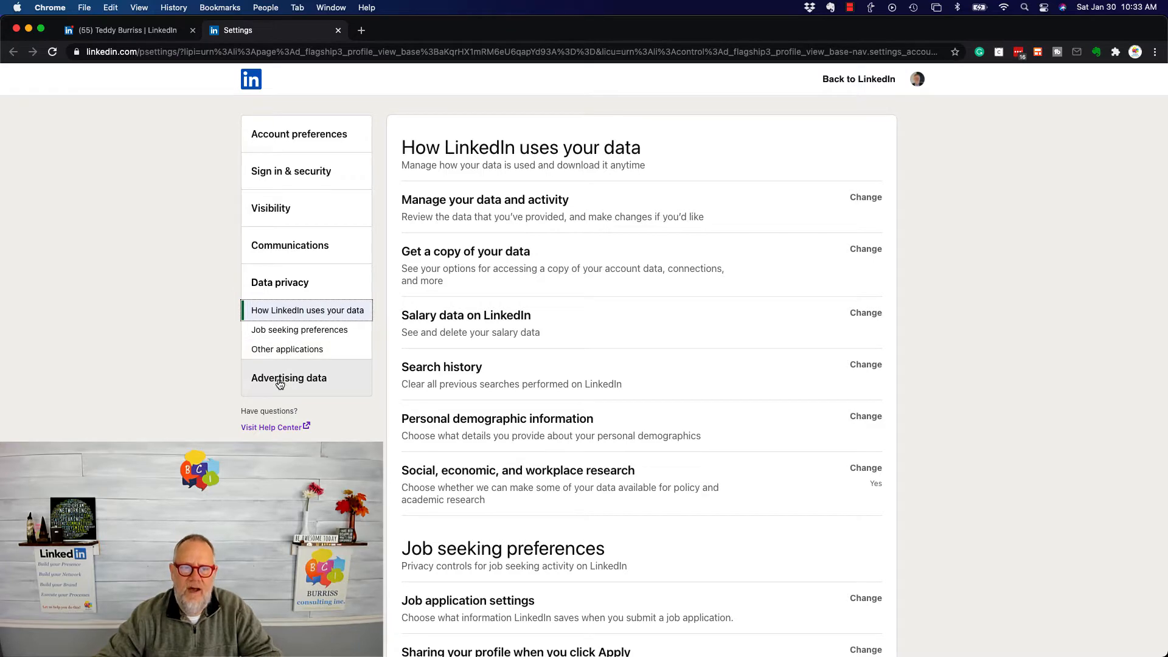
Step: Show Account preferences, check where name, location and industry are edited, and return to settings
{"action": "left_click", "coordinate": [298, 134]}
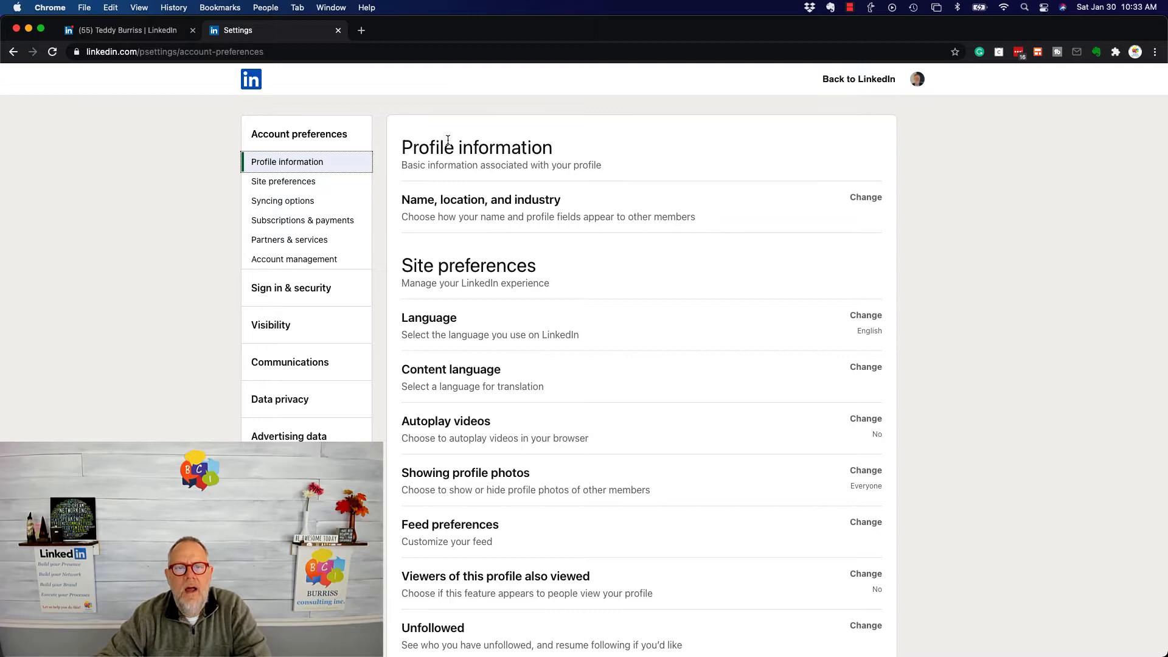
{"action": "mouse_move", "coordinate": [540, 208]}
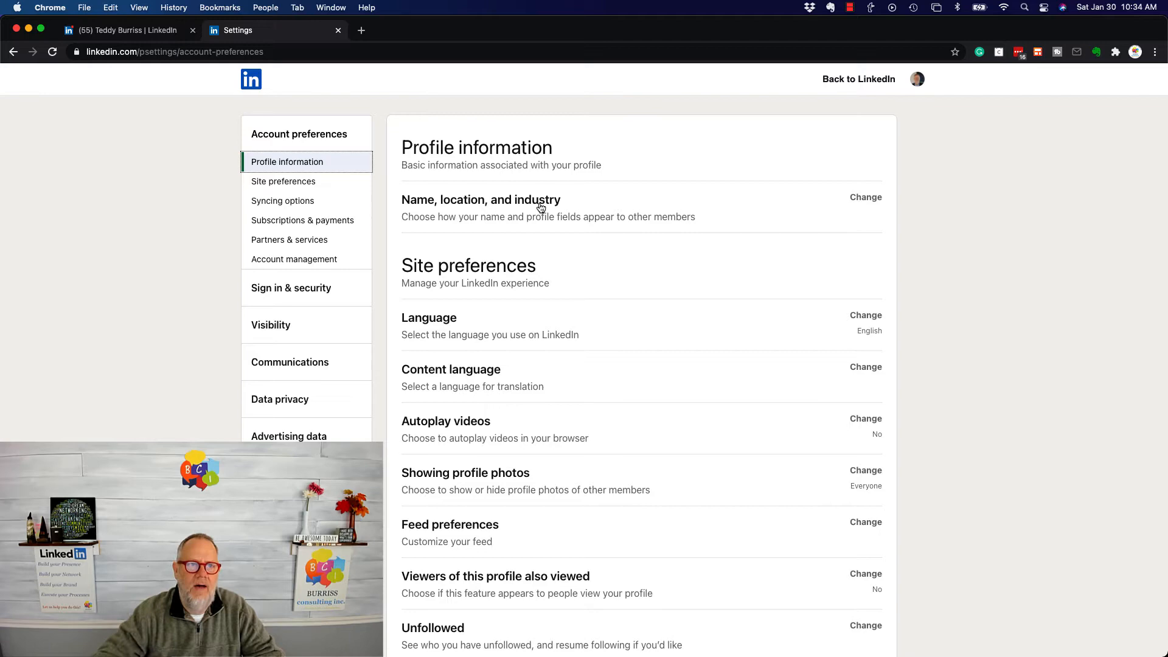
{"action": "left_click", "coordinate": [123, 31]}
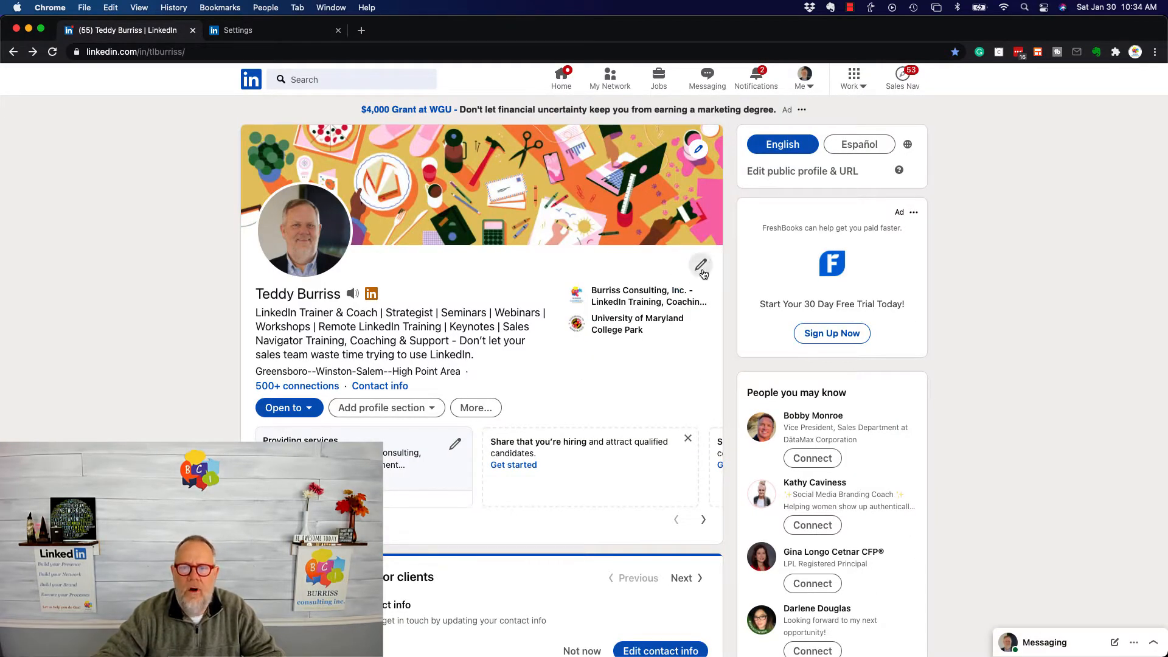
{"action": "left_click", "coordinate": [699, 266]}
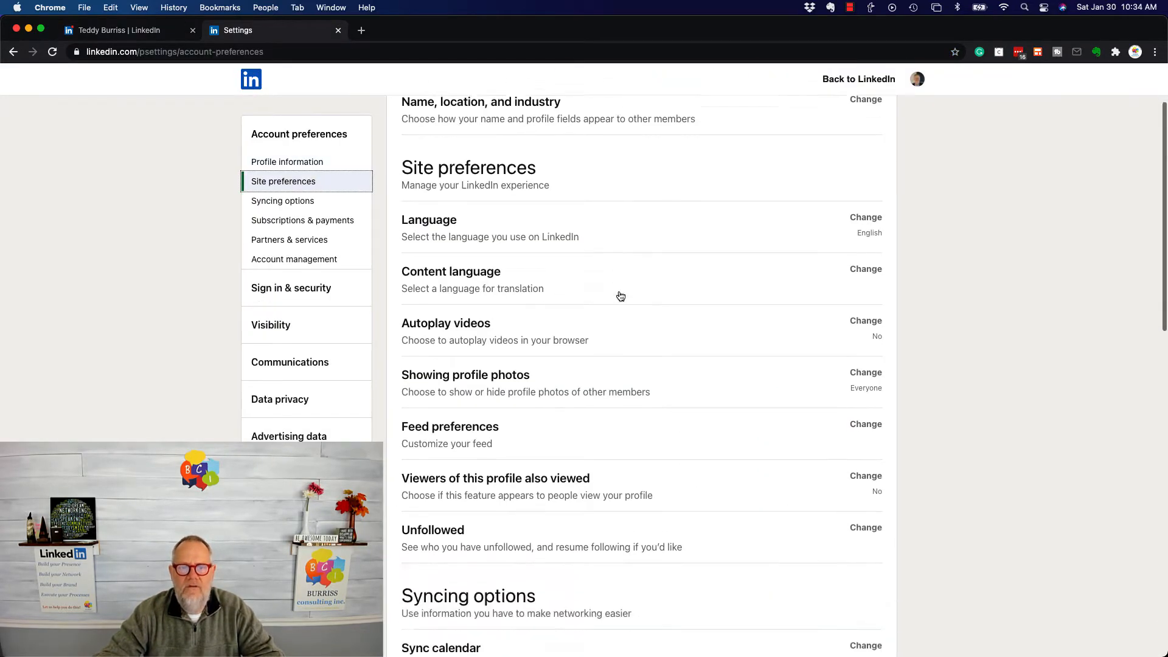
Step: Expand the Language site preference showing English as the interface language
{"action": "left_click", "coordinate": [865, 217]}
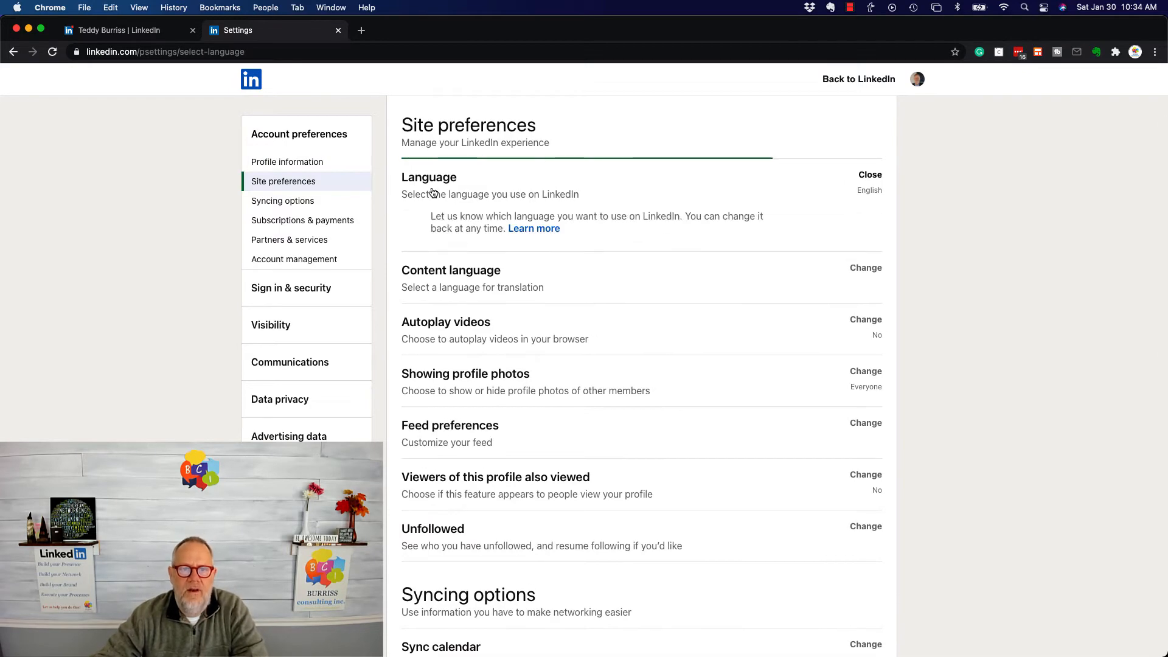
{"action": "left_click", "coordinate": [869, 175]}
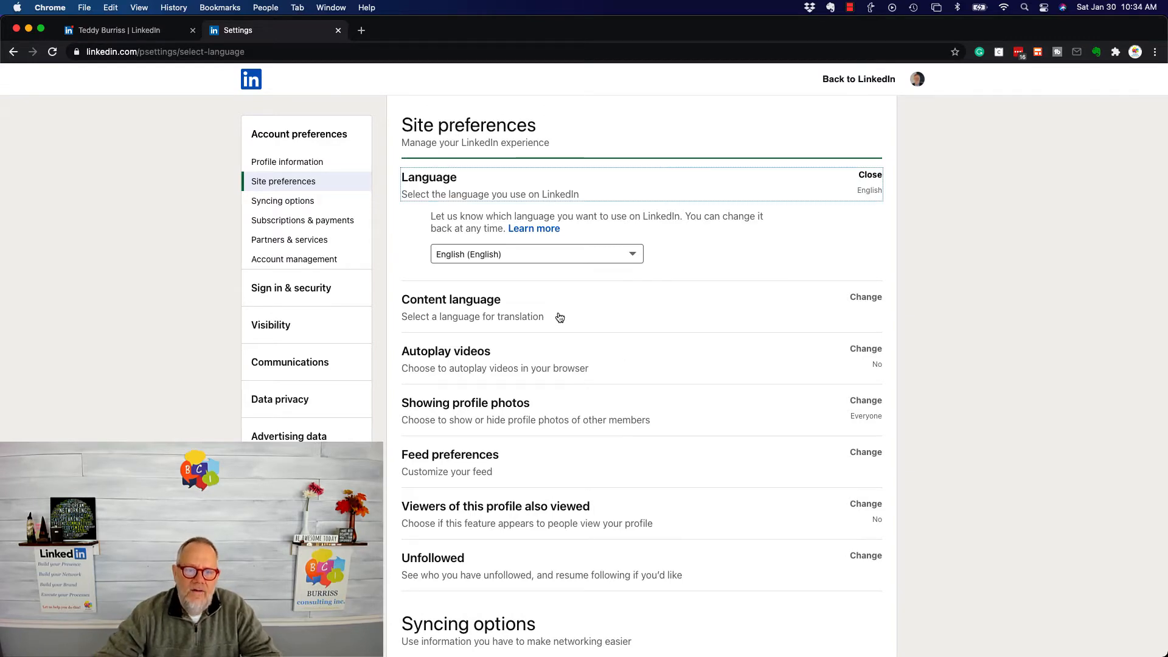
Step: Expand Content language, review the list, and keep English (English) as the translation language
{"action": "left_click", "coordinate": [865, 296]}
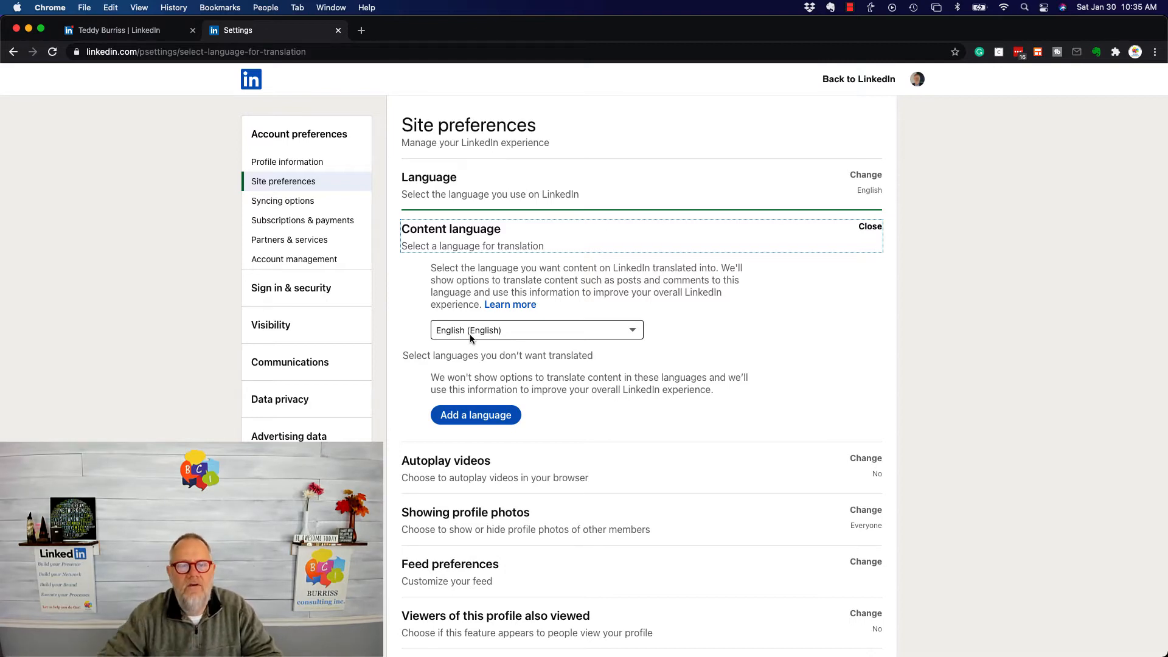
{"action": "left_click", "coordinate": [535, 329]}
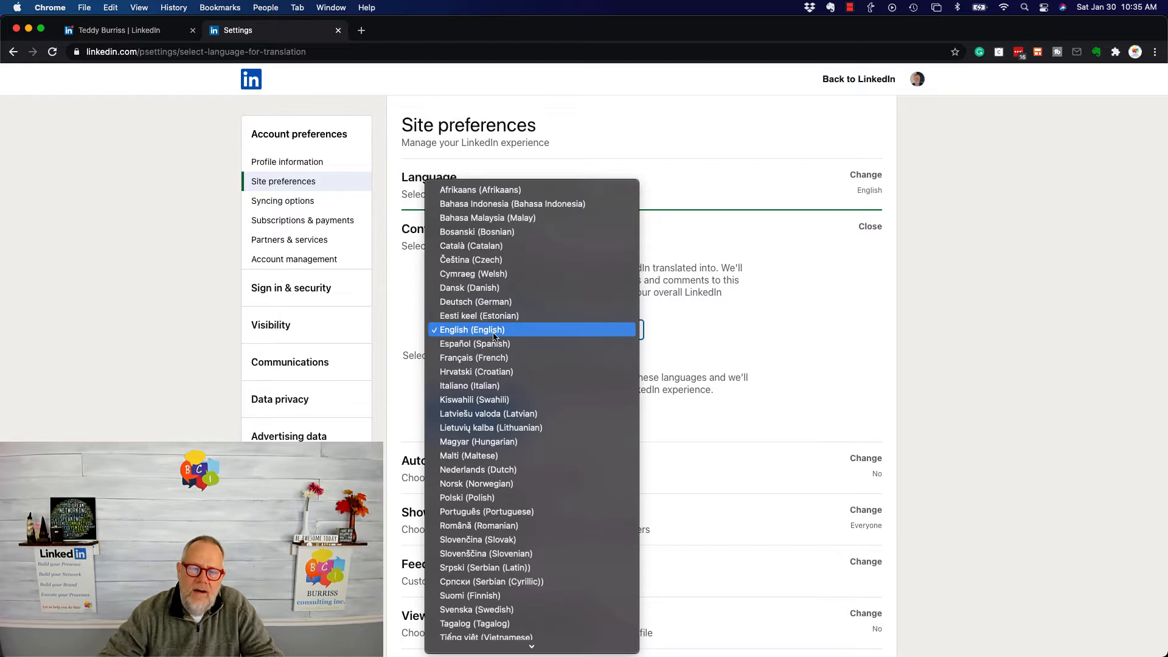
{"action": "left_click", "coordinate": [472, 329]}
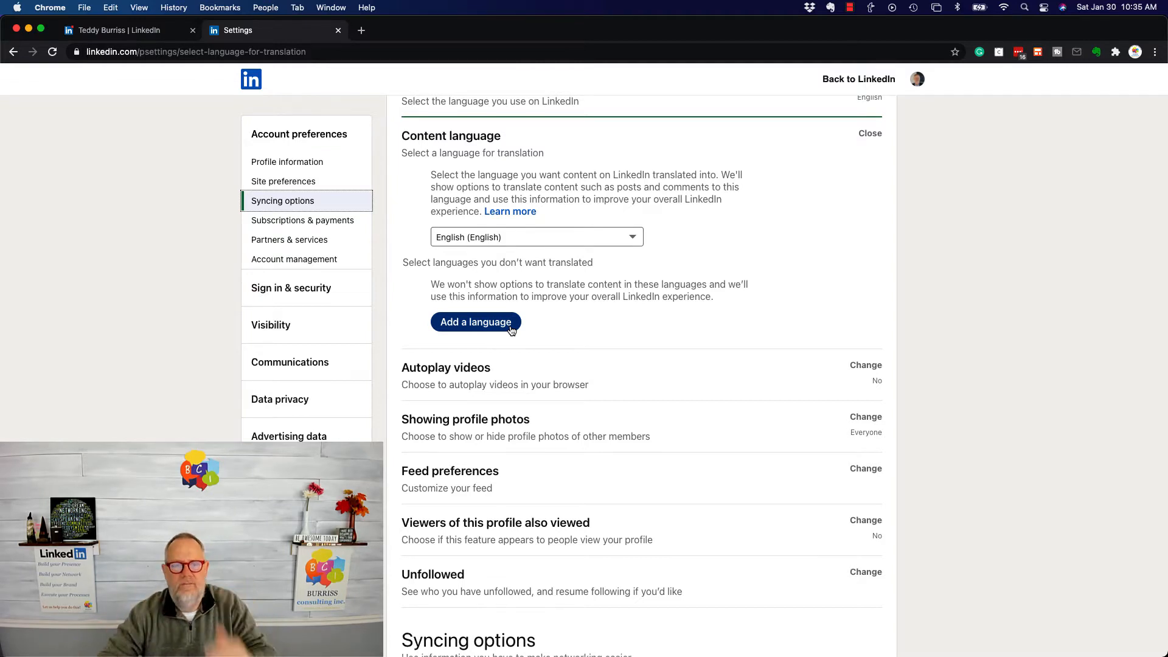
{"action": "scroll", "scroll_direction": "down", "scroll_amount": 3}
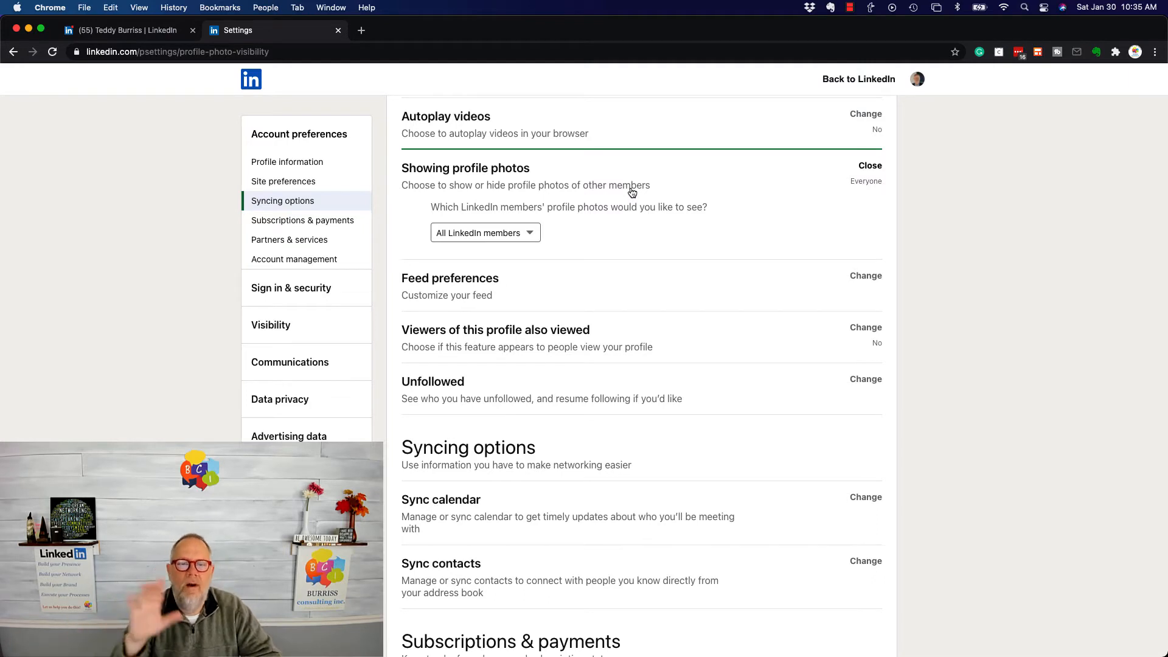
Step: Review the Showing profile photos options and keep All LinkedIn members
{"action": "left_click", "coordinate": [485, 233]}
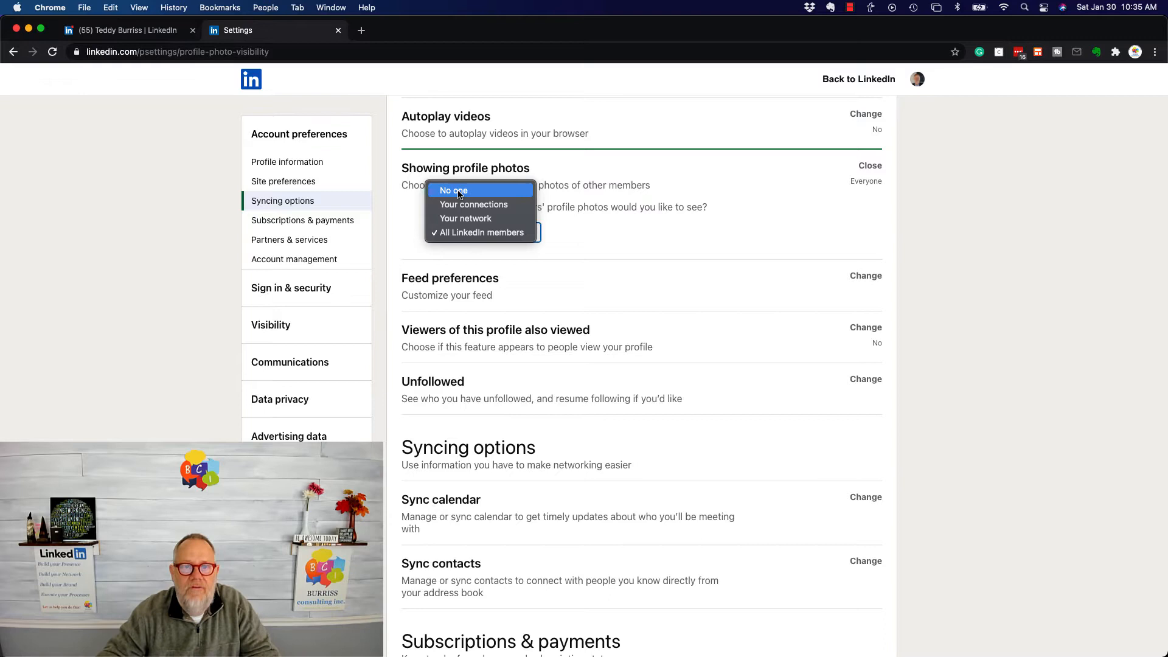
{"action": "mouse_move", "coordinate": [474, 204]}
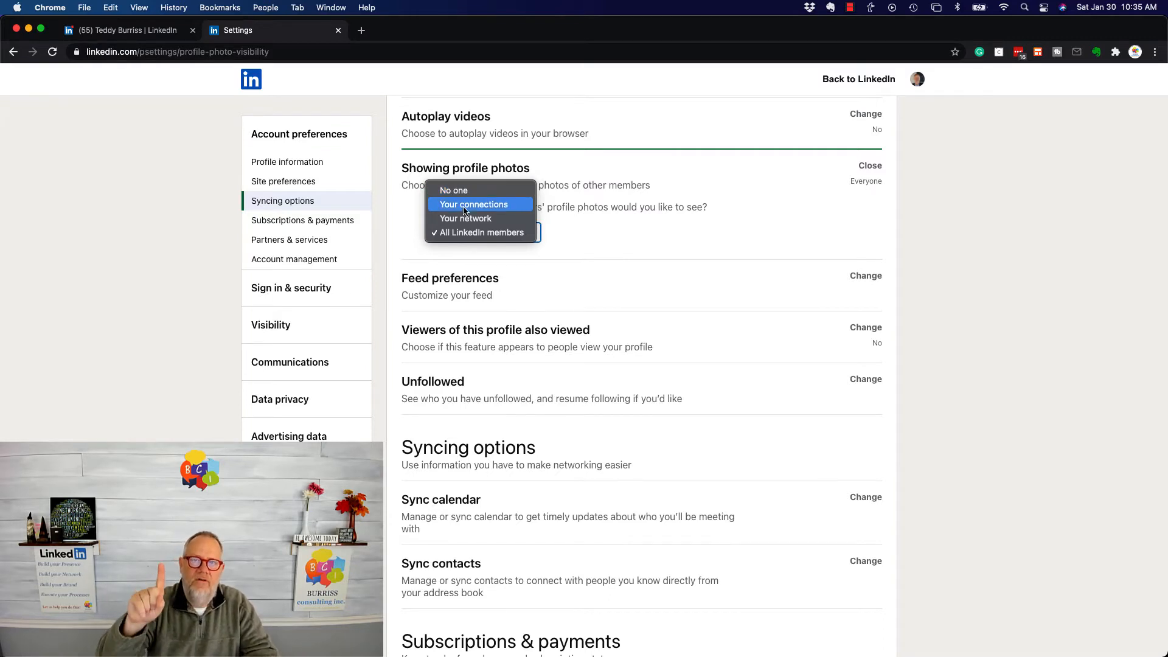
{"action": "mouse_move", "coordinate": [465, 218]}
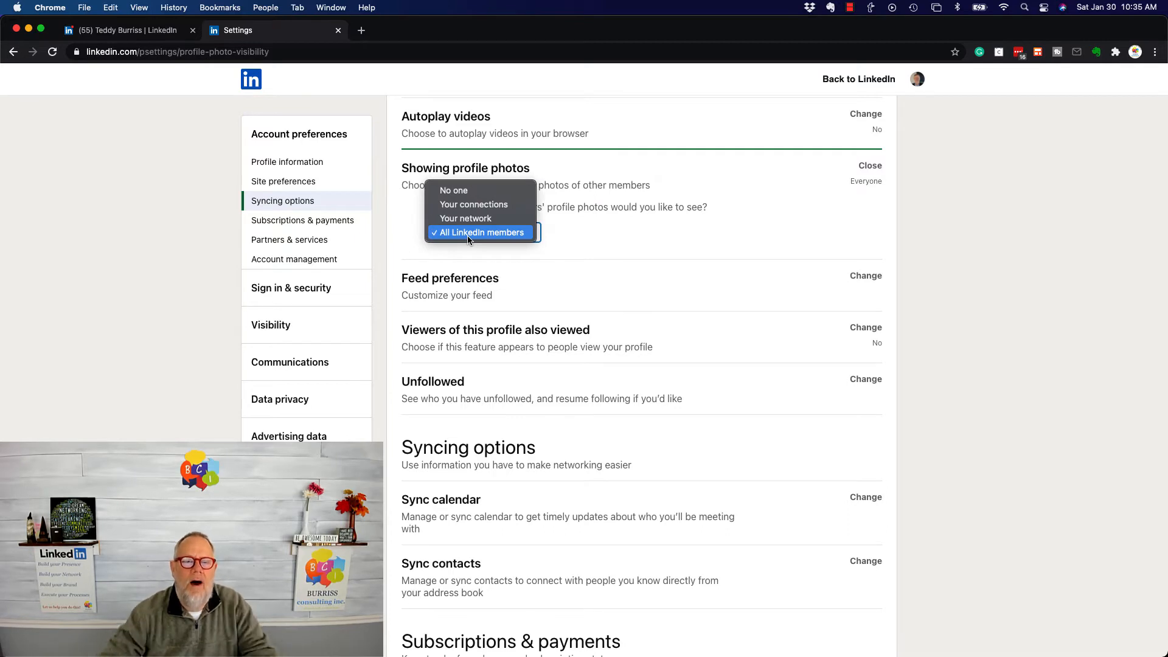
{"action": "right_click", "coordinate": [450, 278]}
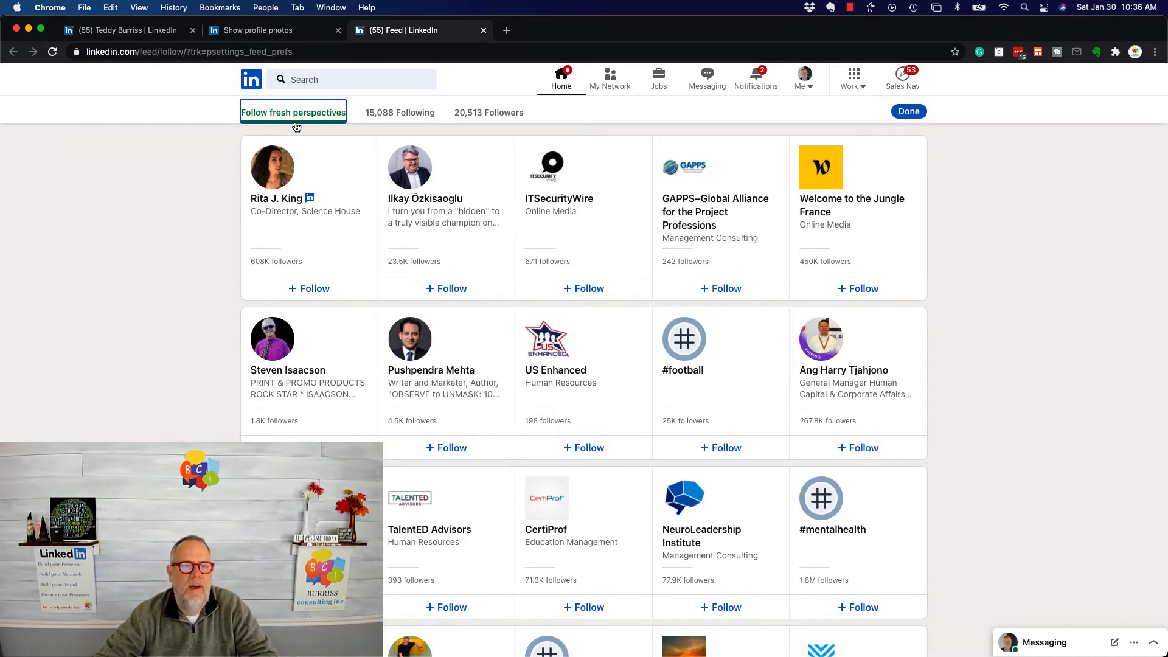
{"action": "mouse_move", "coordinate": [405, 117]}
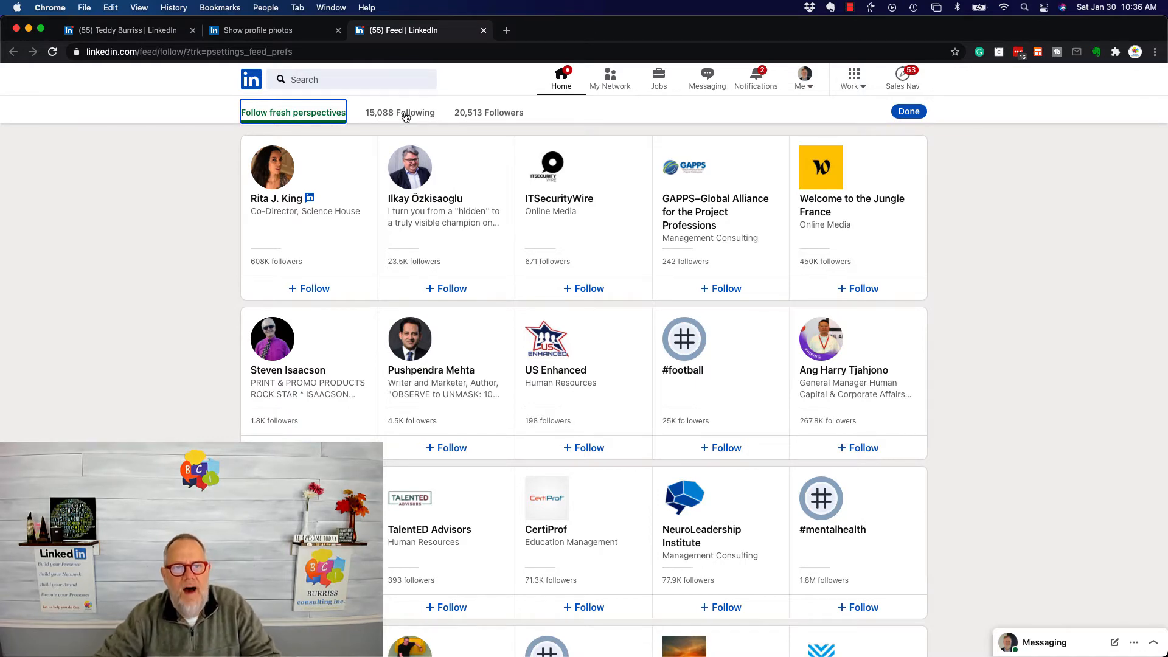
{"action": "left_click", "coordinate": [399, 112]}
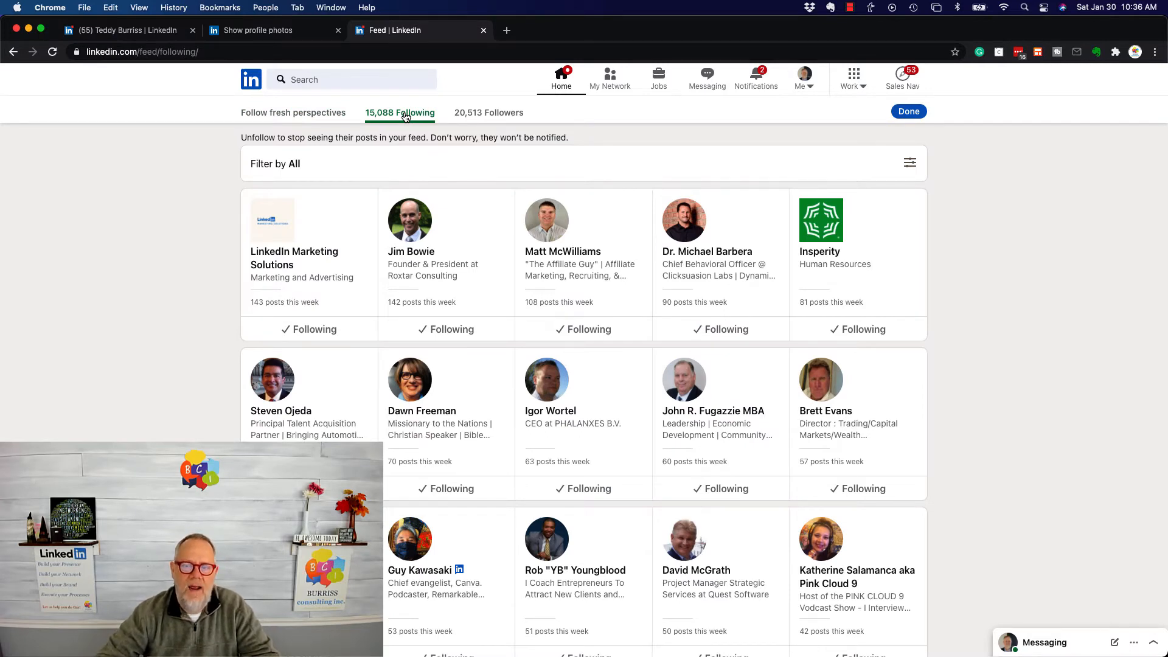
{"action": "mouse_move", "coordinate": [273, 219]}
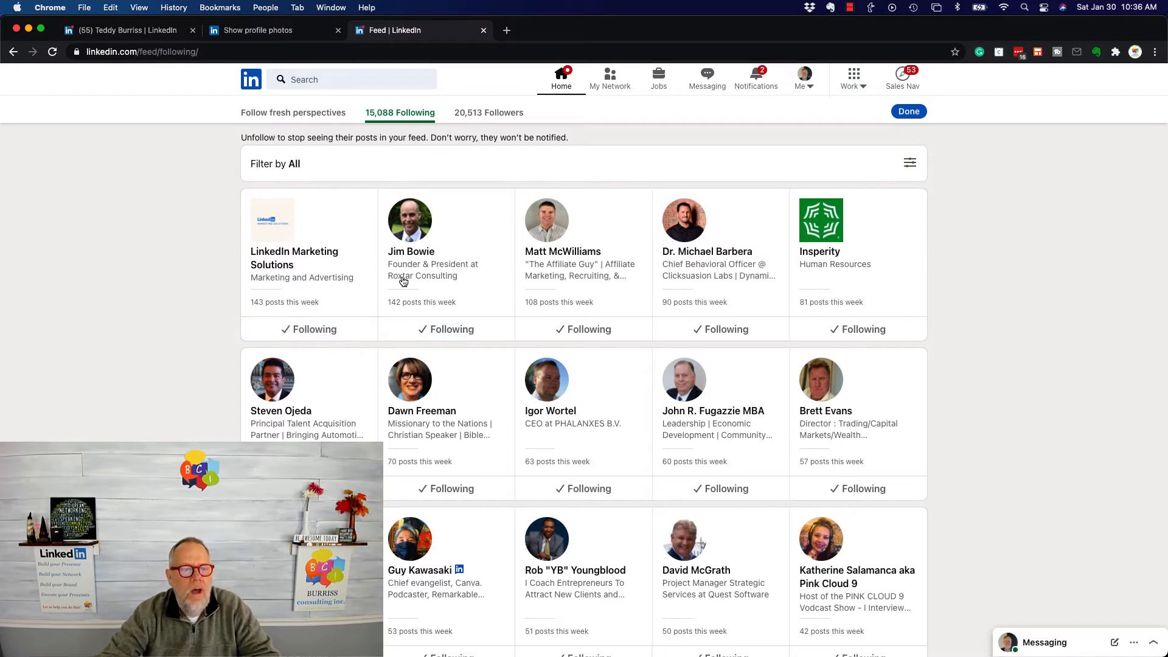
{"action": "mouse_move", "coordinate": [514, 305]}
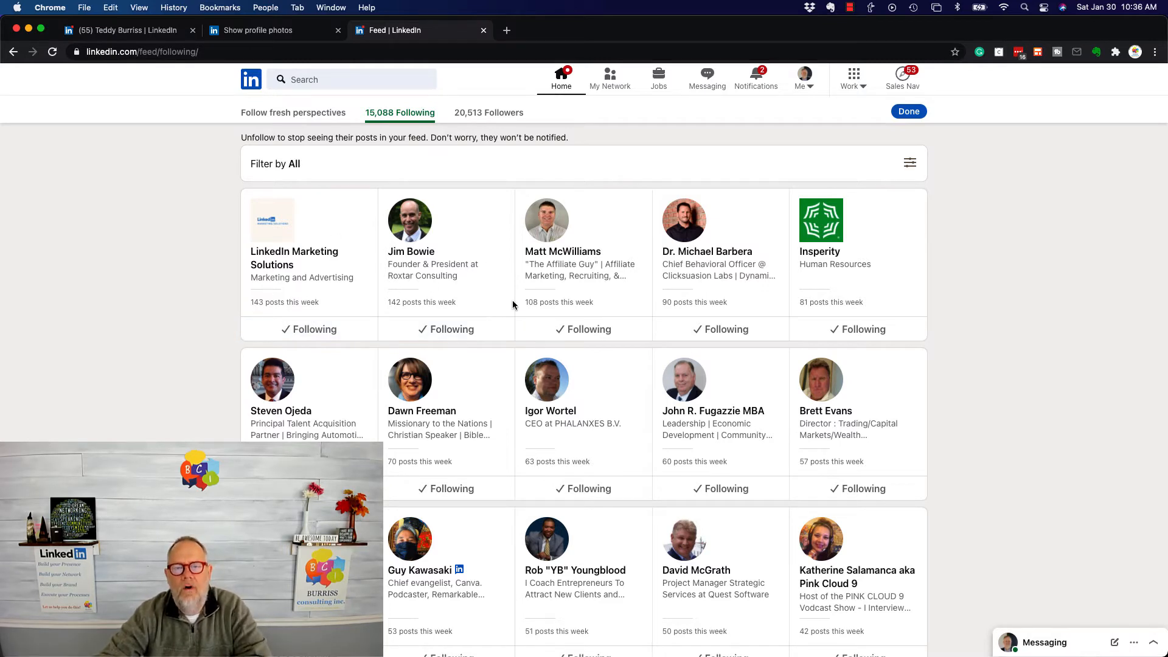
{"action": "mouse_move", "coordinate": [607, 307]}
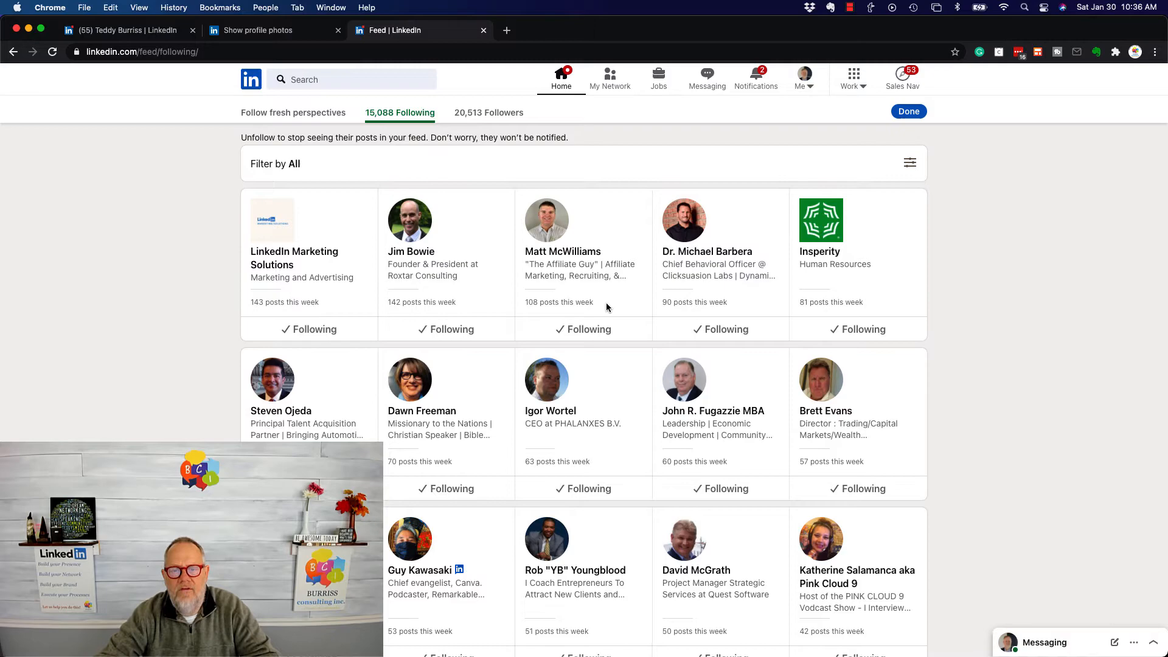
{"action": "scroll", "scroll_direction": "down", "scroll_amount": 3}
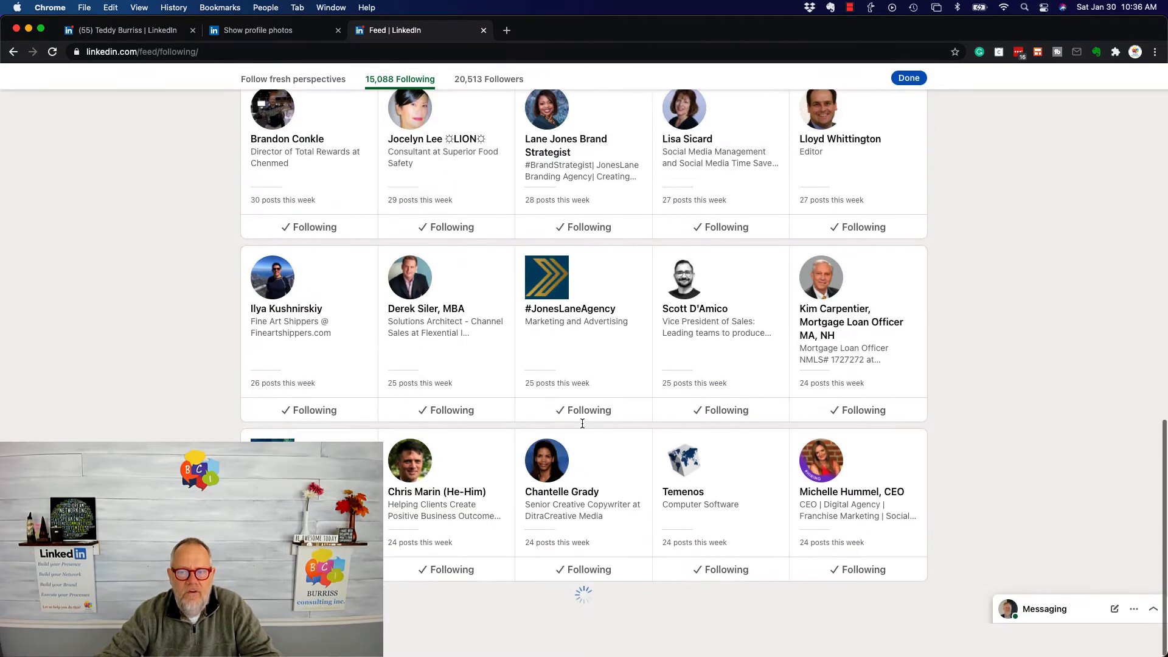
{"action": "scroll", "scroll_direction": "down", "scroll_amount": 3}
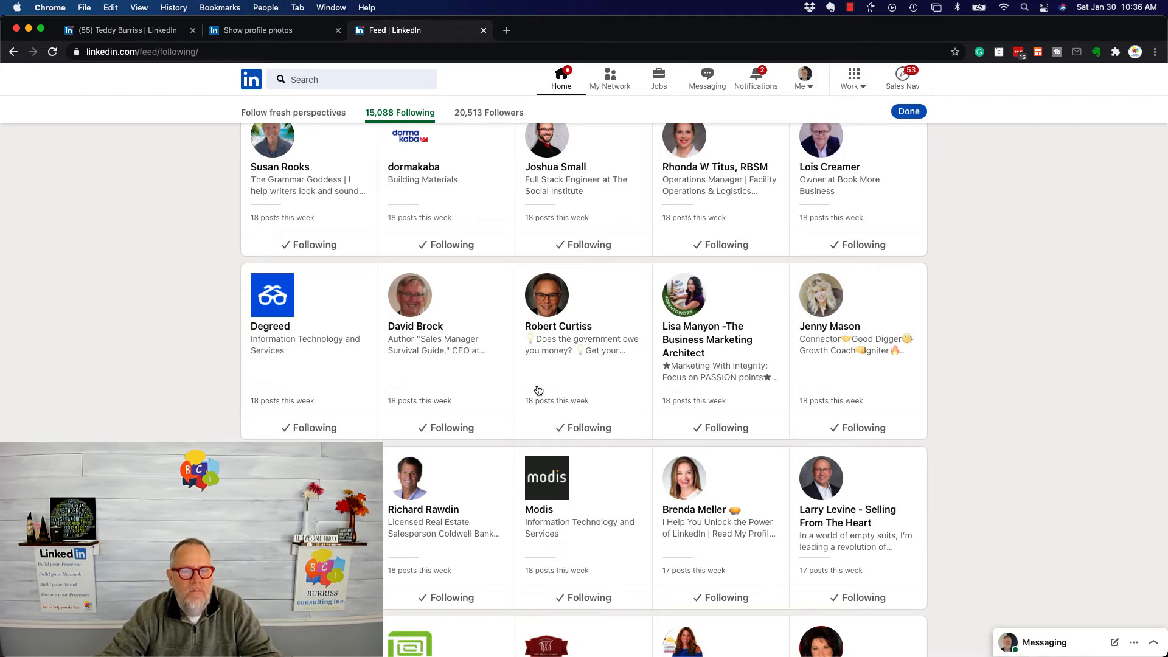
{"action": "scroll", "scroll_direction": "down", "scroll_amount": 3}
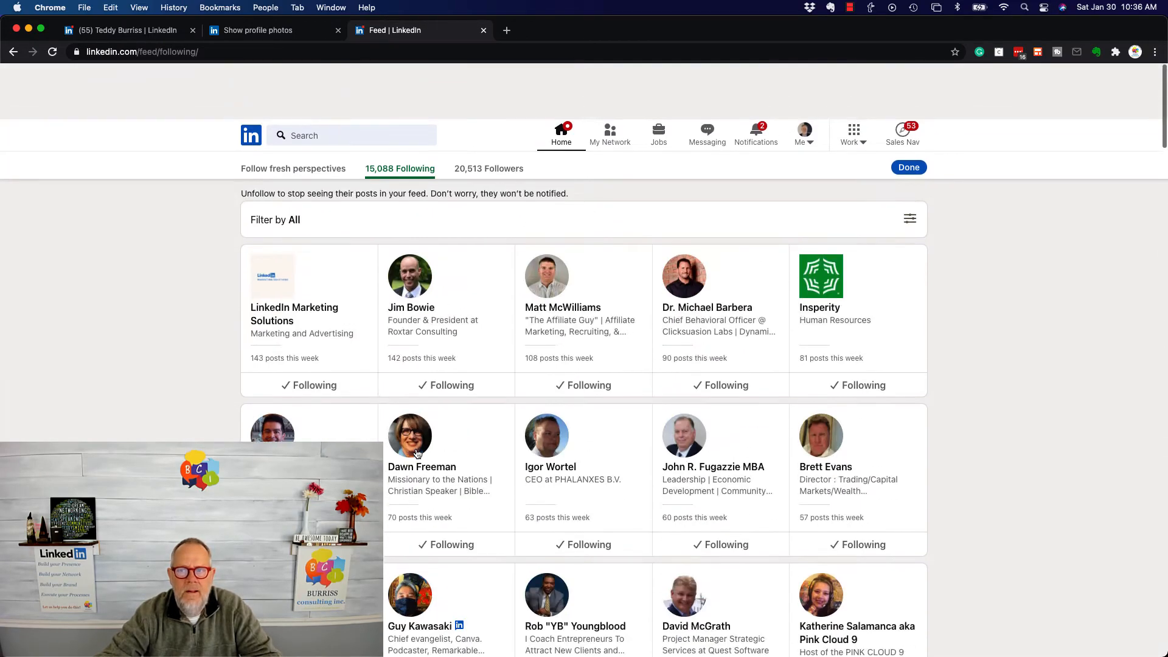
{"action": "scroll", "scroll_direction": "down", "scroll_amount": 3}
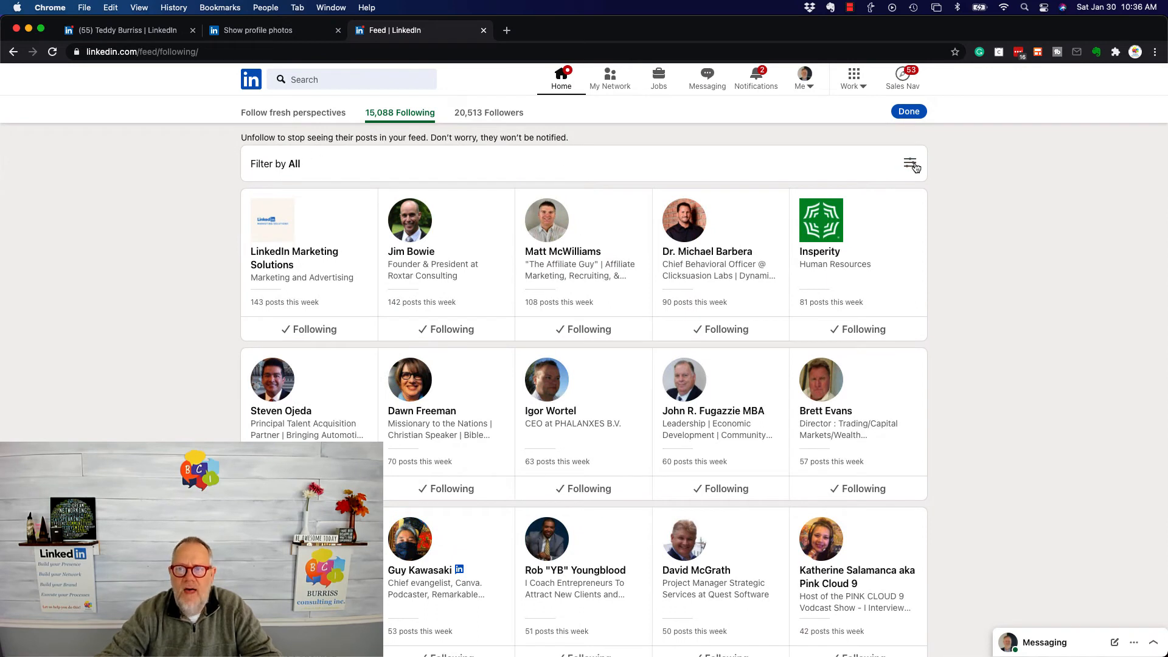
Step: Filter the followed list to the 842 companies, then go back to the account settings page
{"action": "left_click", "coordinate": [912, 163]}
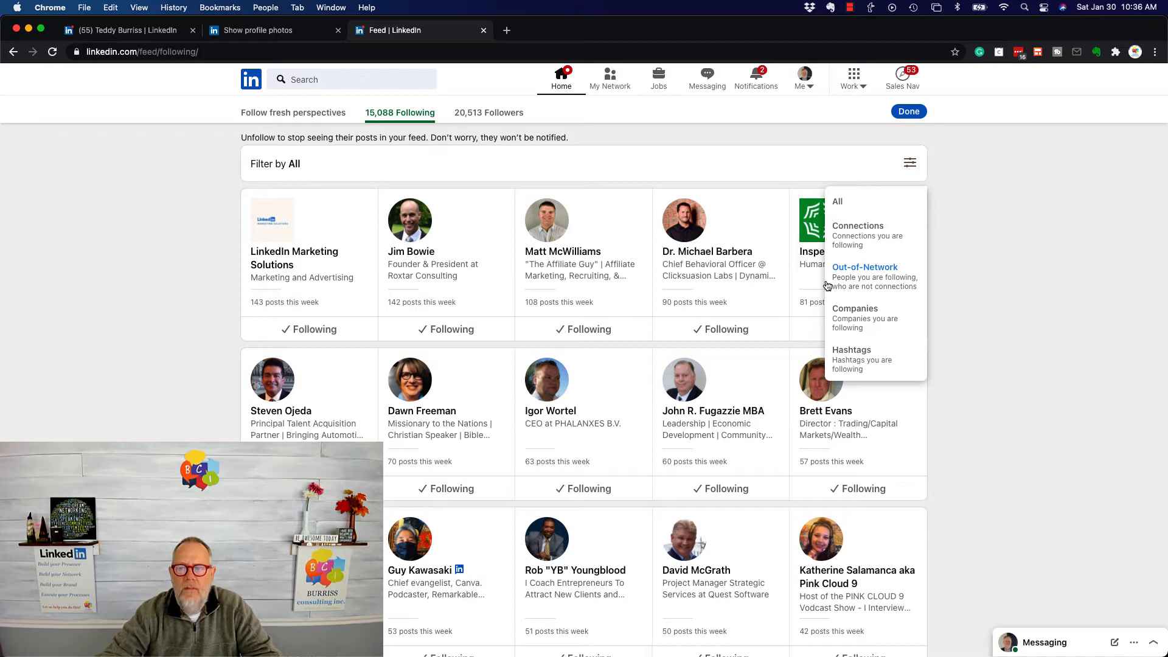
{"action": "mouse_move", "coordinate": [873, 325]}
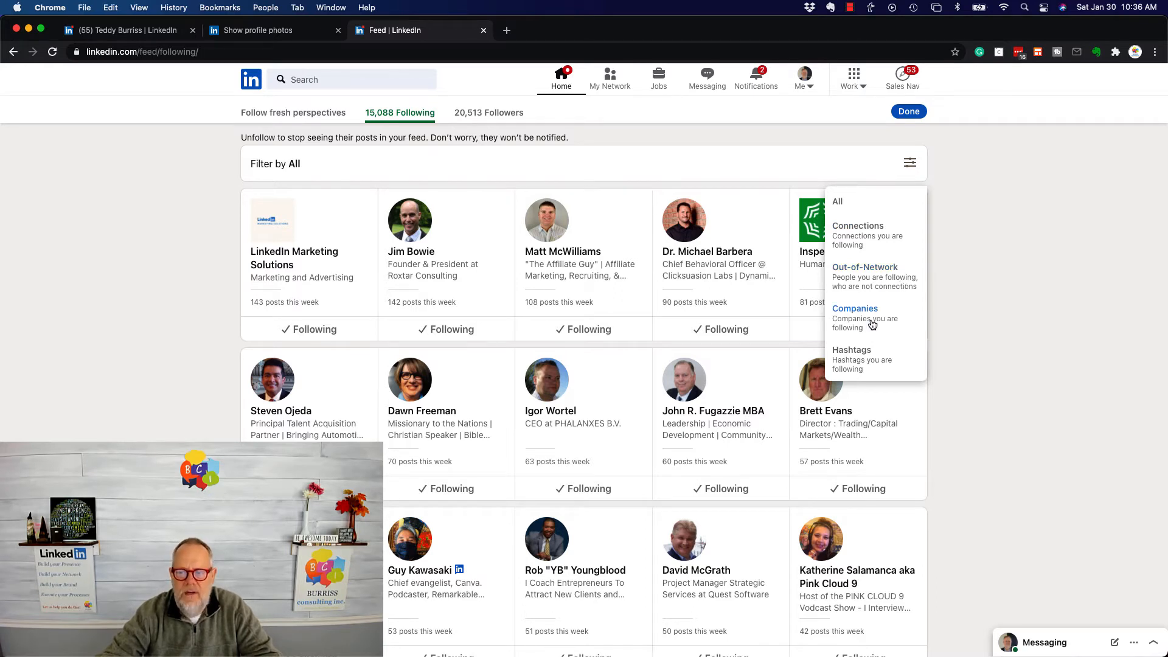
{"action": "mouse_move", "coordinate": [862, 365]}
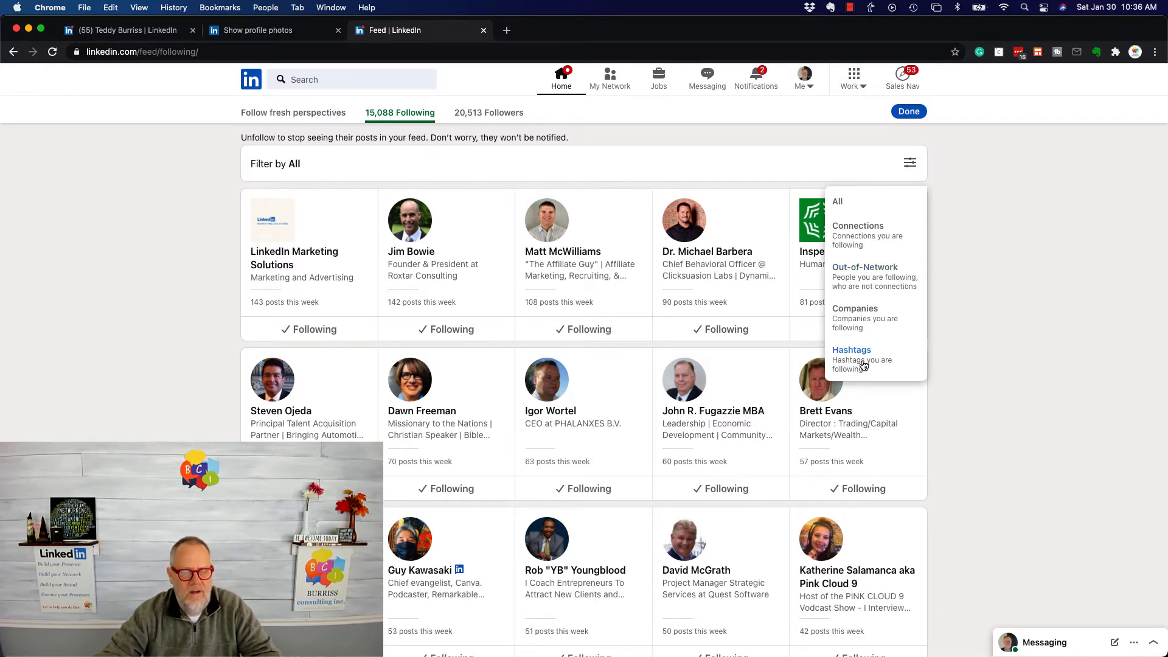
{"action": "mouse_move", "coordinate": [855, 308]}
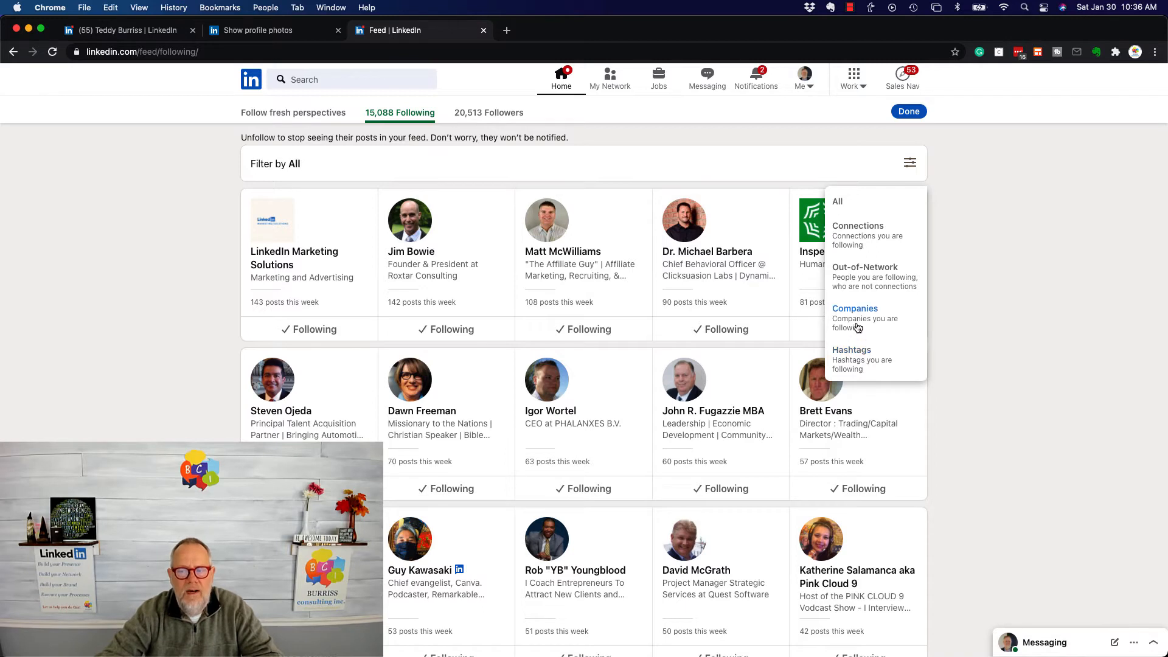
{"action": "left_click", "coordinate": [855, 308]}
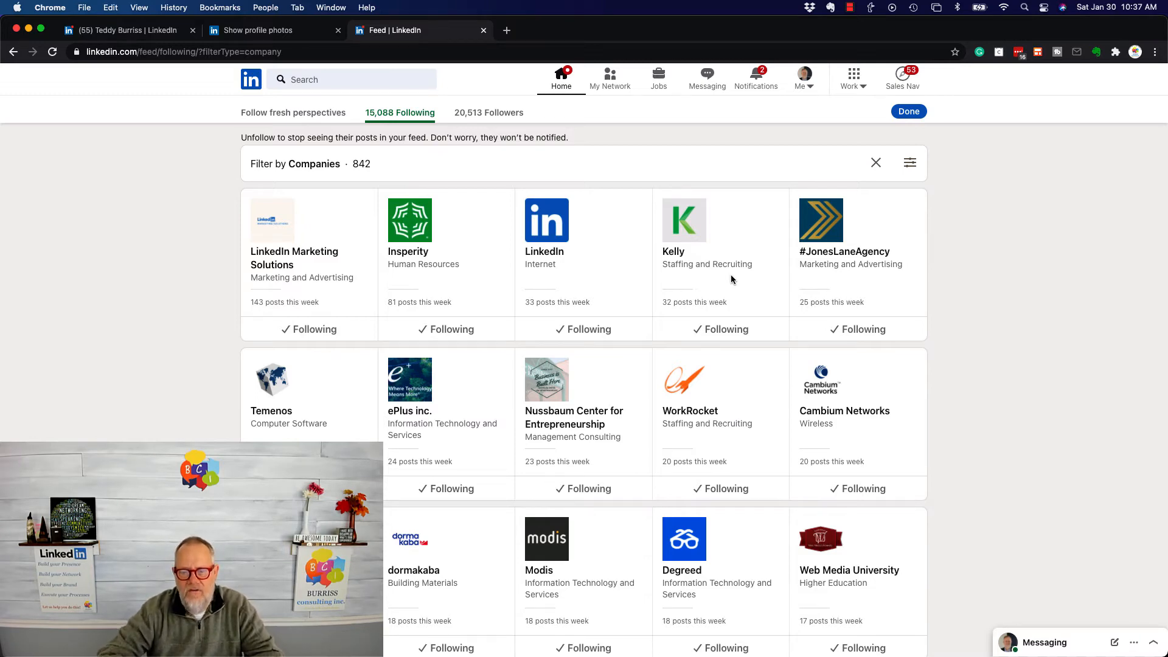
{"action": "scroll", "scroll_direction": "down", "scroll_amount": 3}
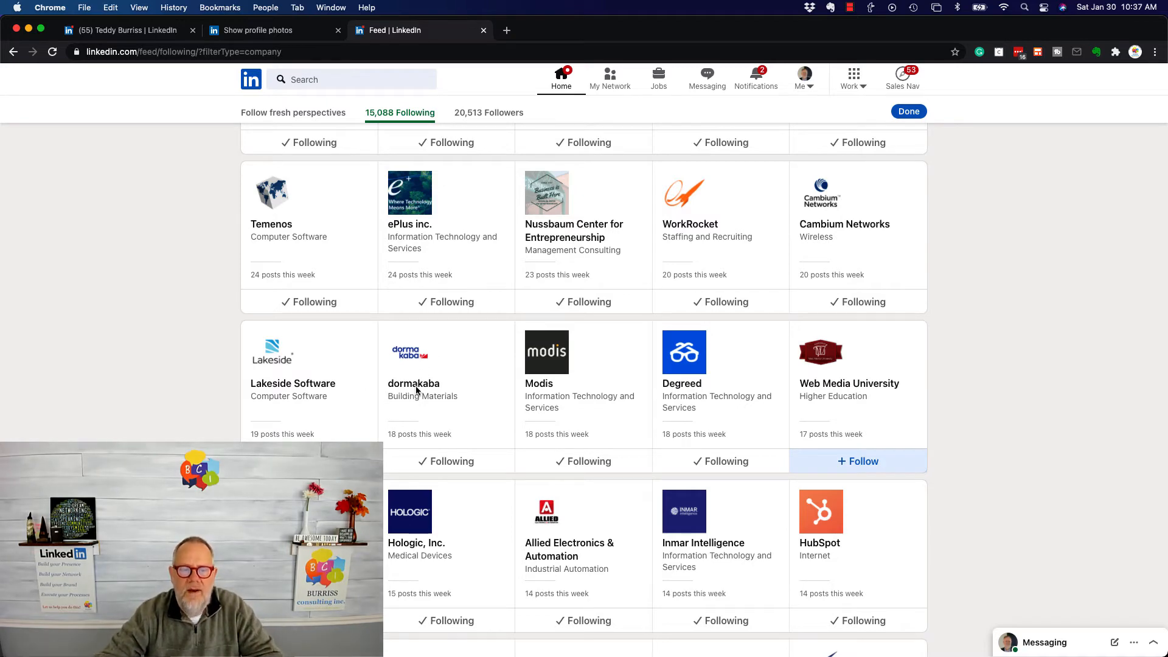
{"action": "left_click", "coordinate": [255, 30]}
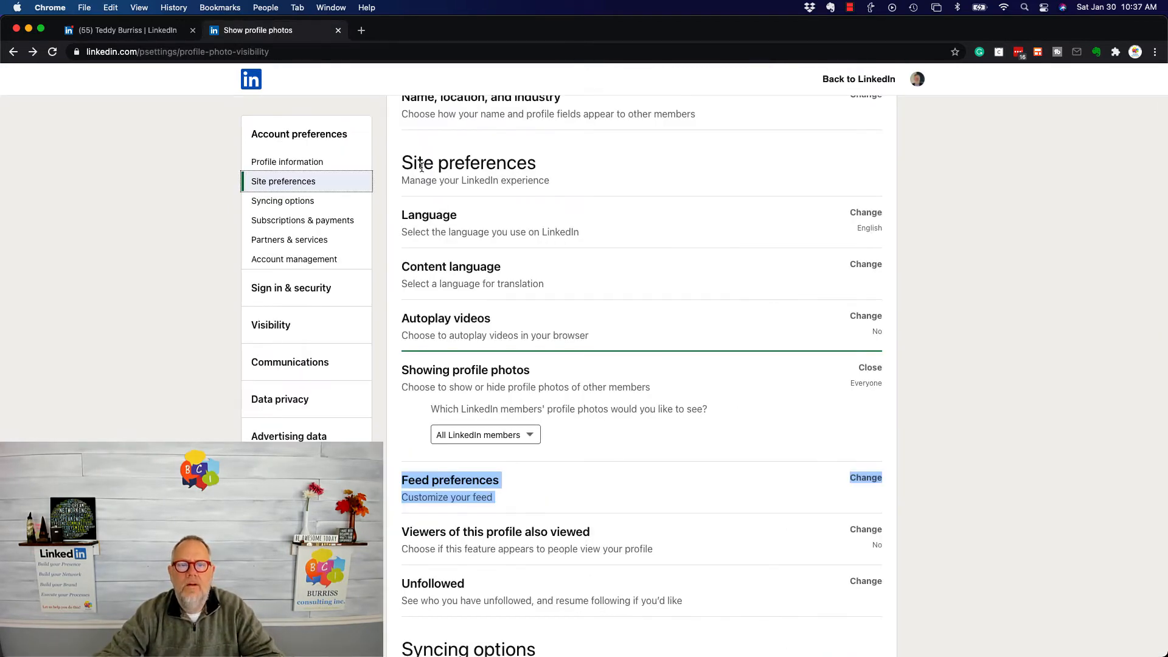
Step: Expand 'Viewers of this profile also viewed', set to No, and continue down to syncing options
{"action": "scroll", "scroll_direction": "down", "scroll_amount": 3}
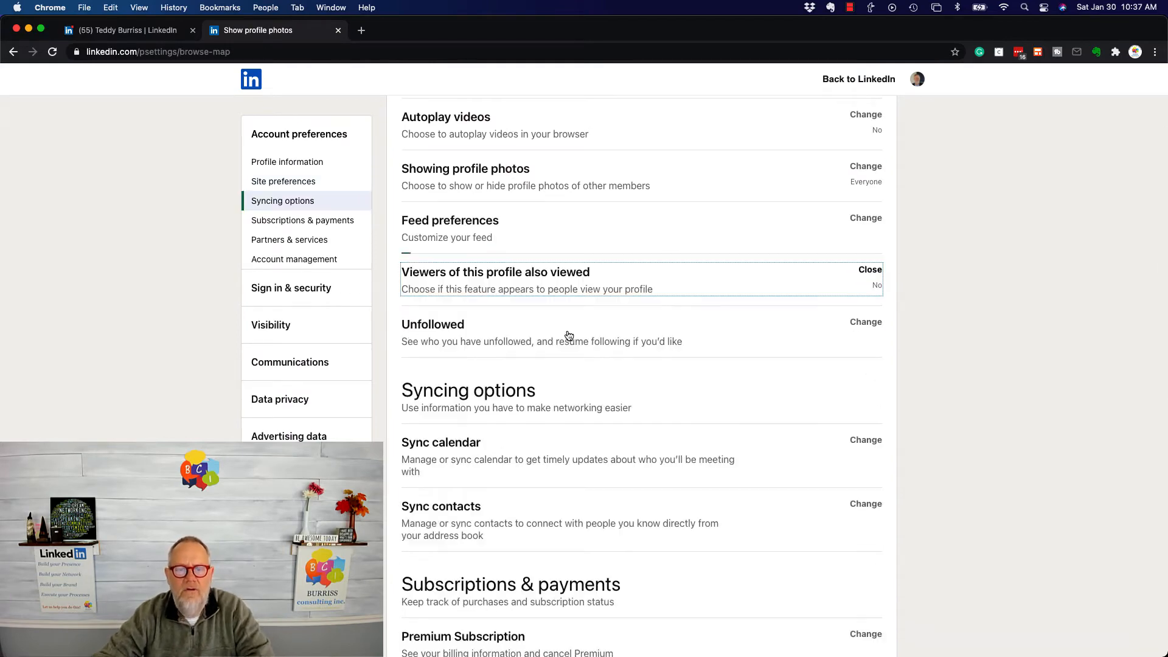
{"action": "left_click", "coordinate": [865, 269]}
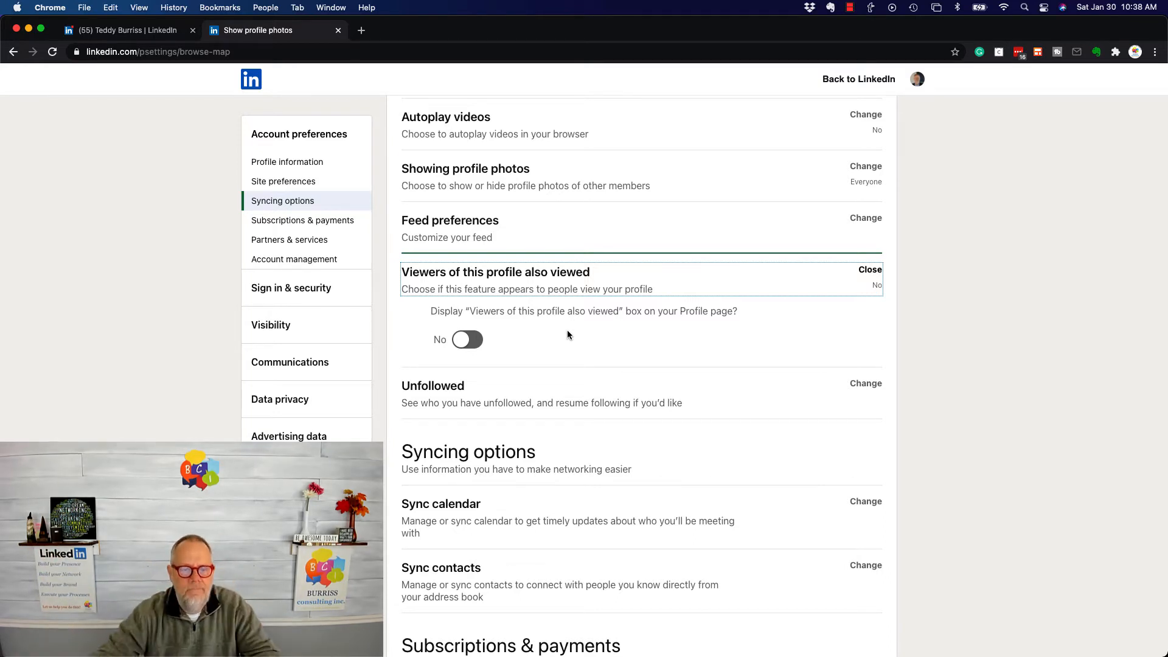
{"action": "scroll", "scroll_direction": "down", "scroll_amount": 3}
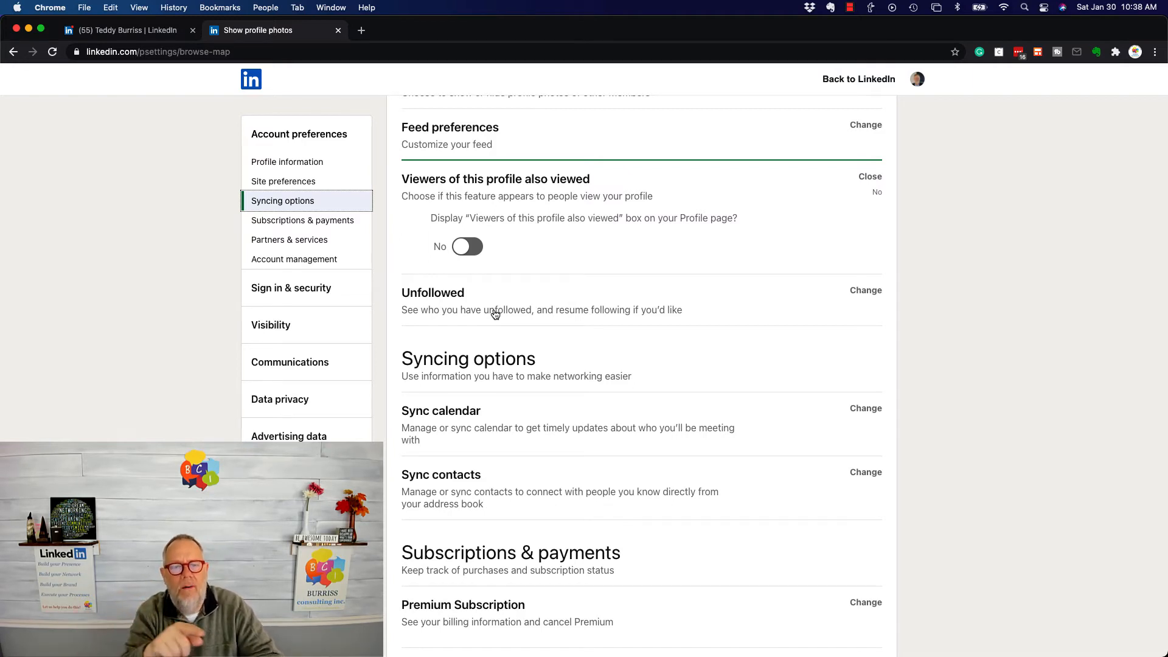
{"action": "mouse_move", "coordinate": [547, 316]}
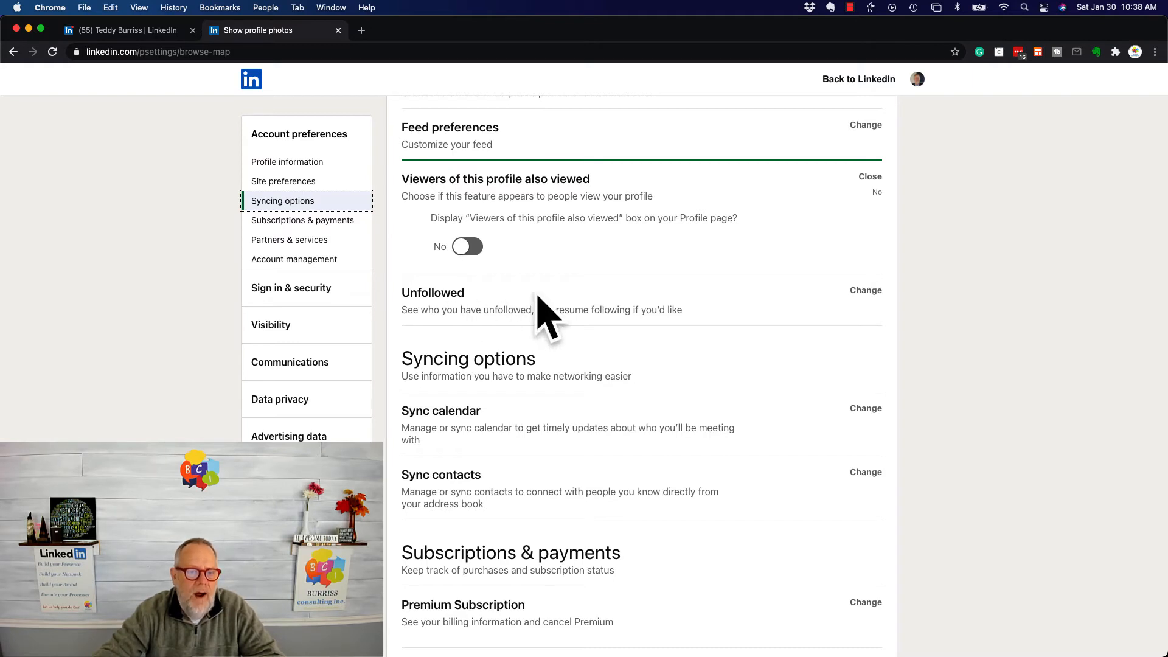
{"action": "scroll", "scroll_direction": "down", "scroll_amount": 3}
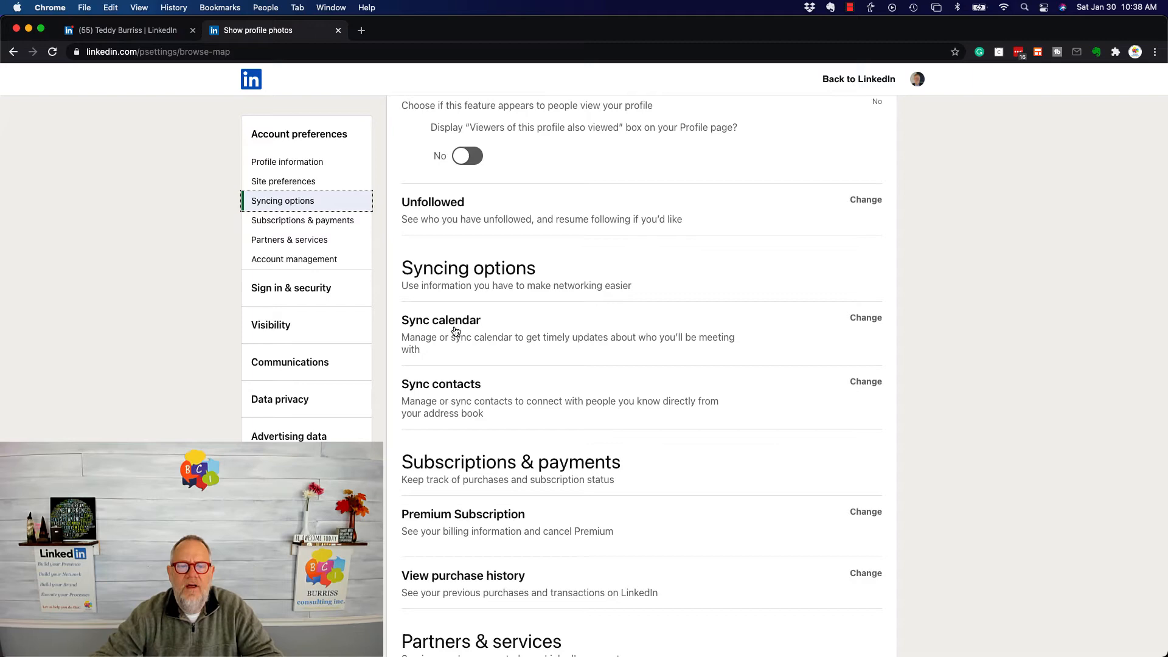
{"action": "mouse_move", "coordinate": [527, 364]}
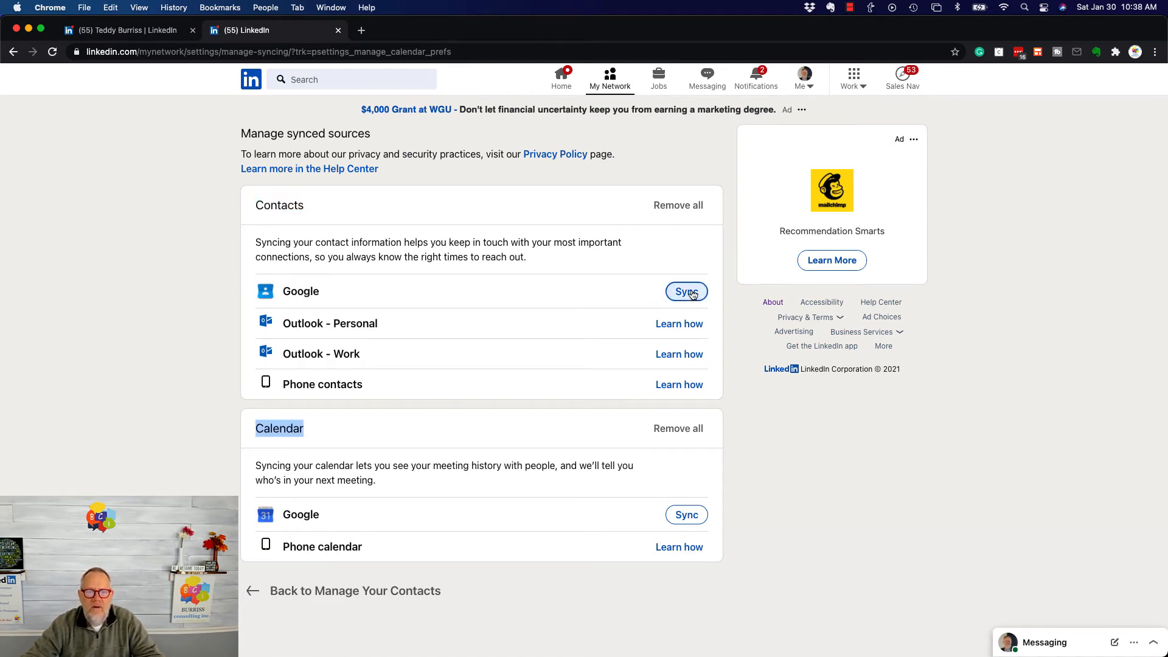
{"action": "mouse_move", "coordinate": [308, 313]}
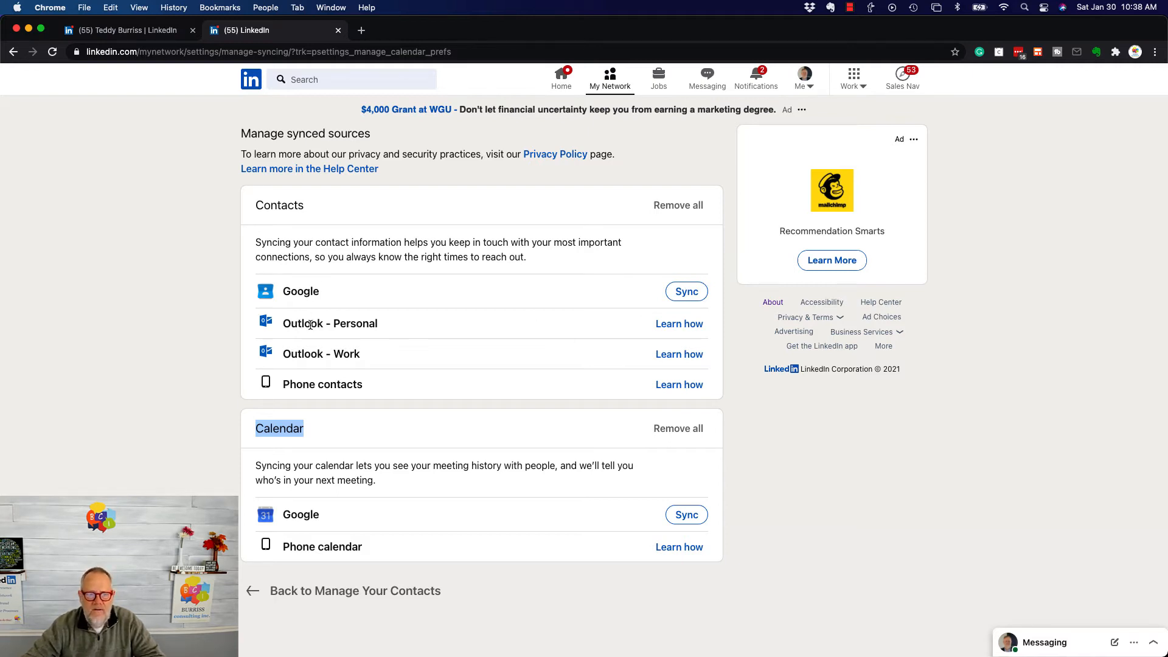
{"action": "mouse_move", "coordinate": [345, 378]}
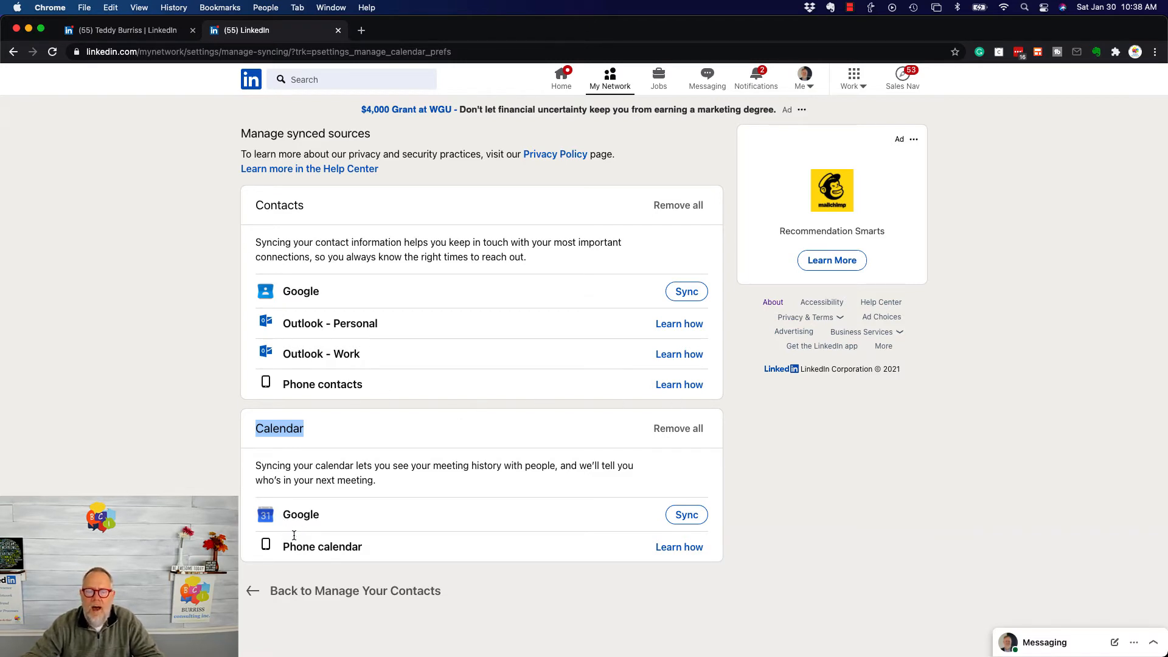
{"action": "mouse_move", "coordinate": [482, 550]}
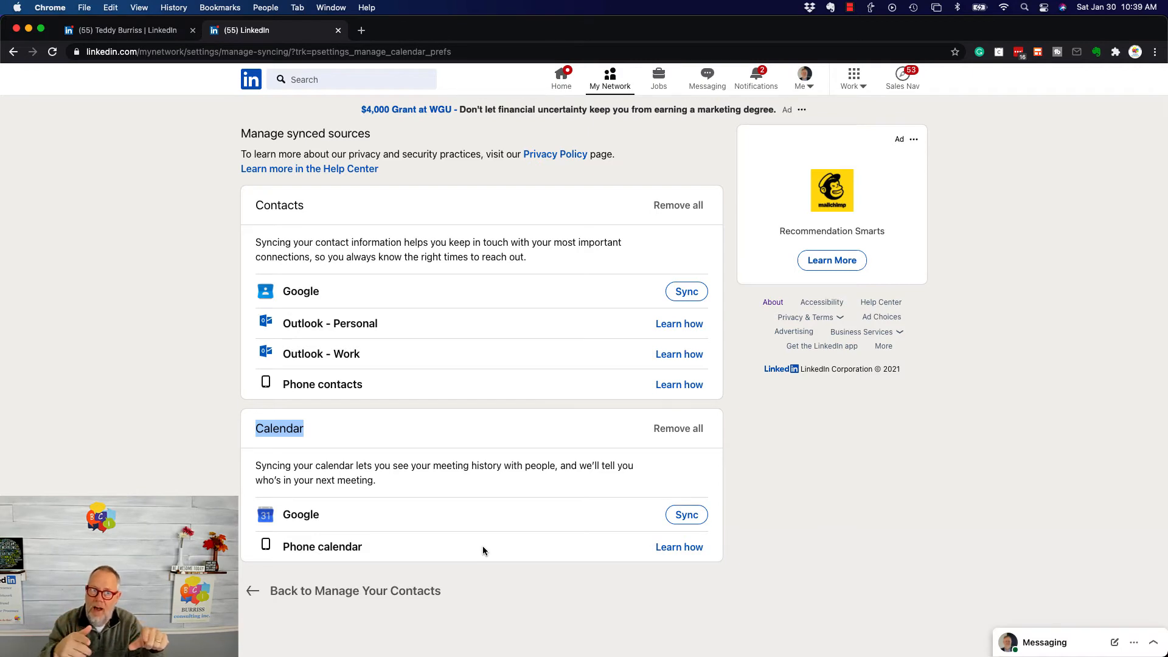
{"action": "mouse_move", "coordinate": [512, 175]}
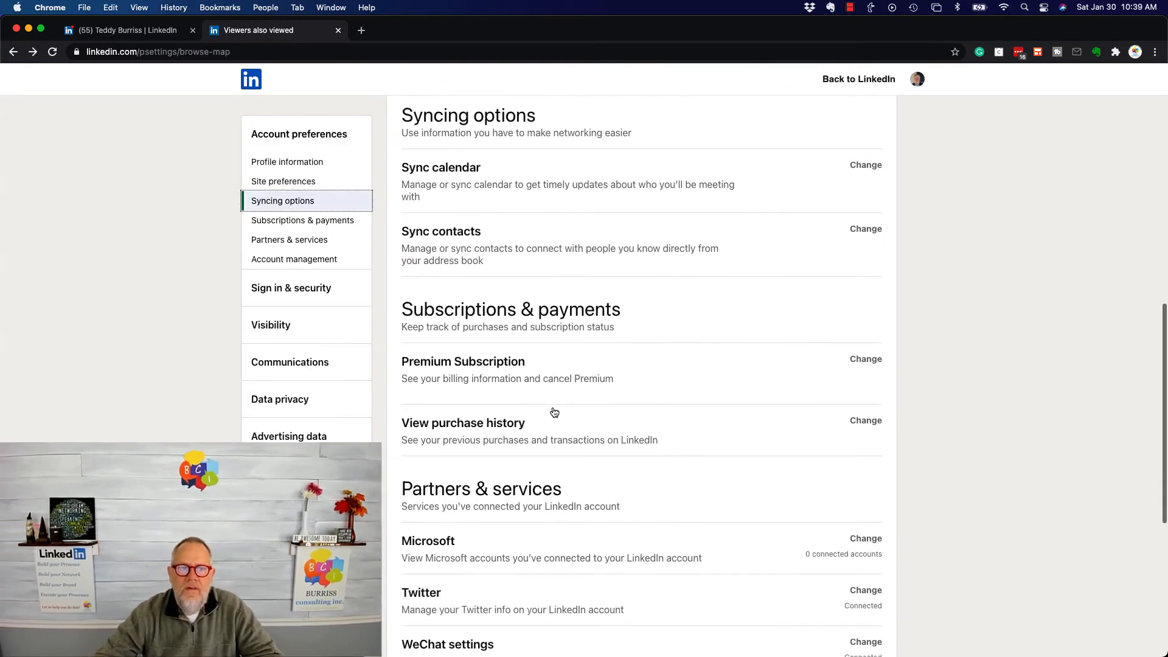
Step: Scroll past Subscriptions & payments to Partners & services and expand the WeChat settings
{"action": "scroll", "scroll_direction": "down", "scroll_amount": 3}
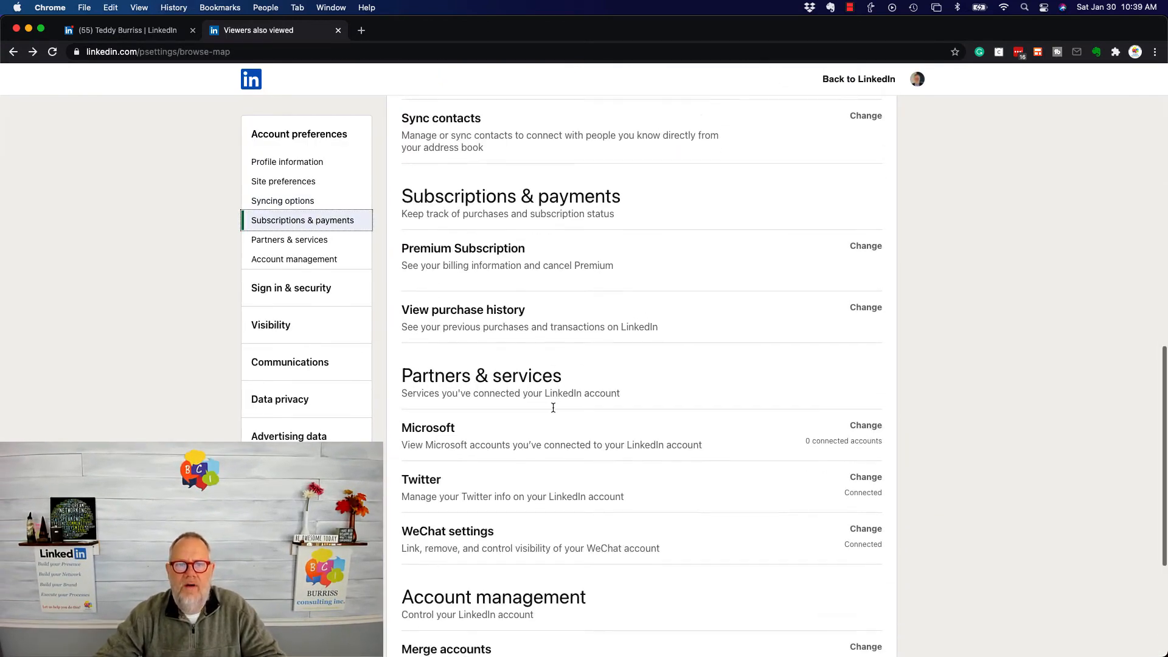
{"action": "scroll", "scroll_direction": "down", "scroll_amount": 3}
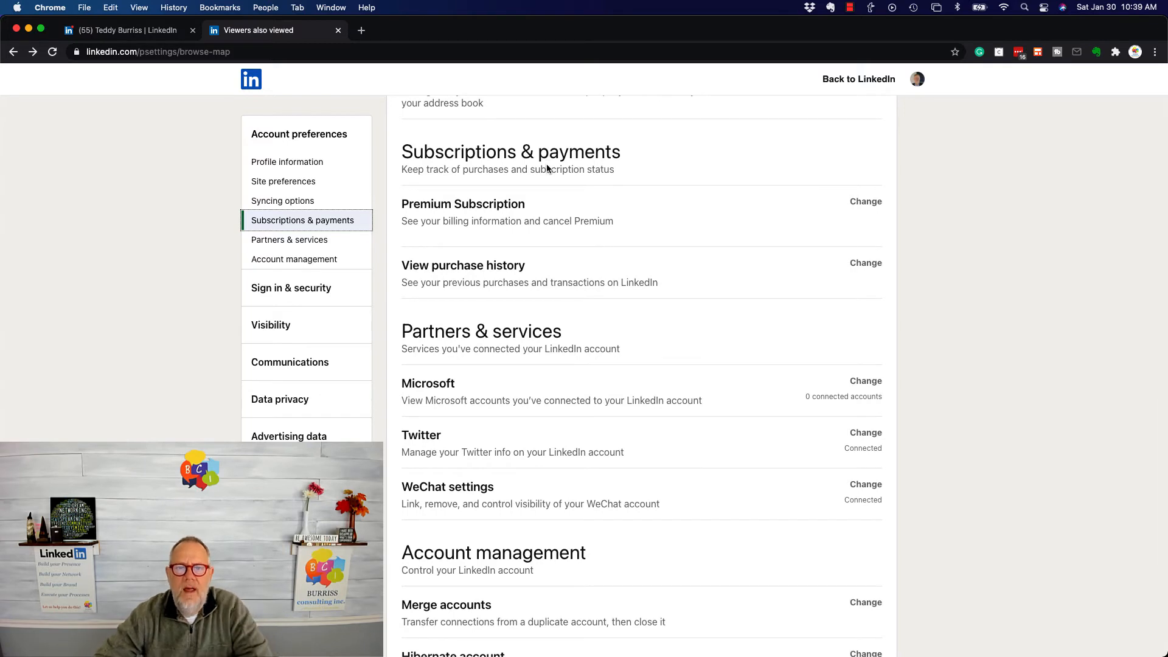
{"action": "mouse_move", "coordinate": [499, 228]}
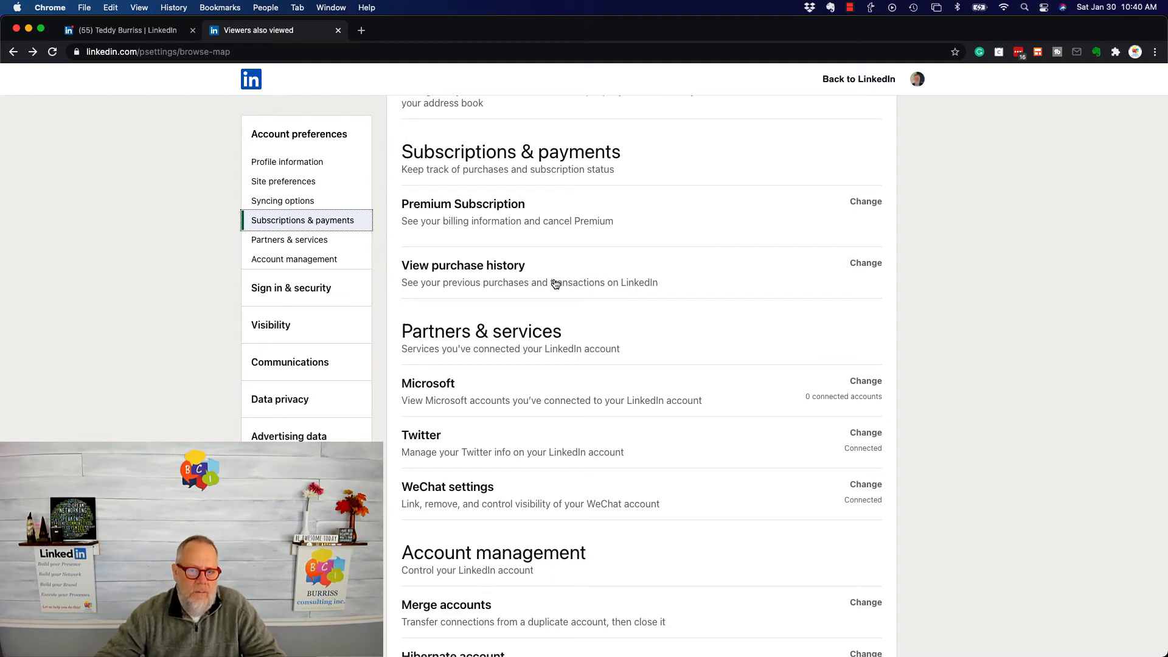
{"action": "scroll", "scroll_direction": "down", "scroll_amount": 3}
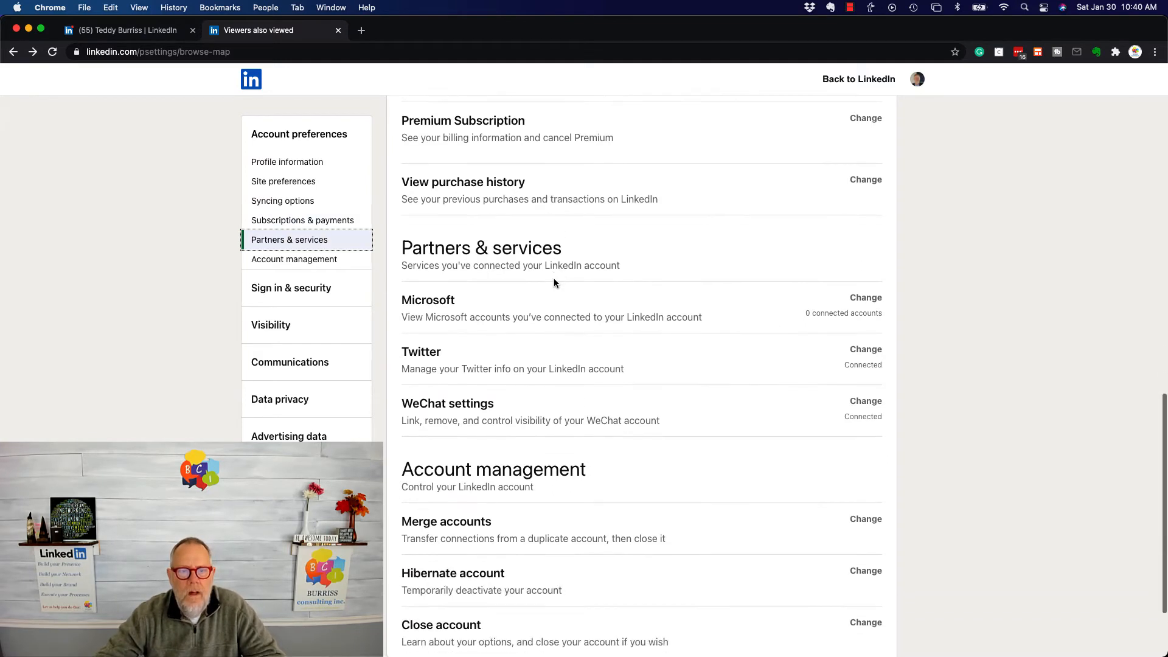
{"action": "scroll", "scroll_direction": "down", "scroll_amount": 3}
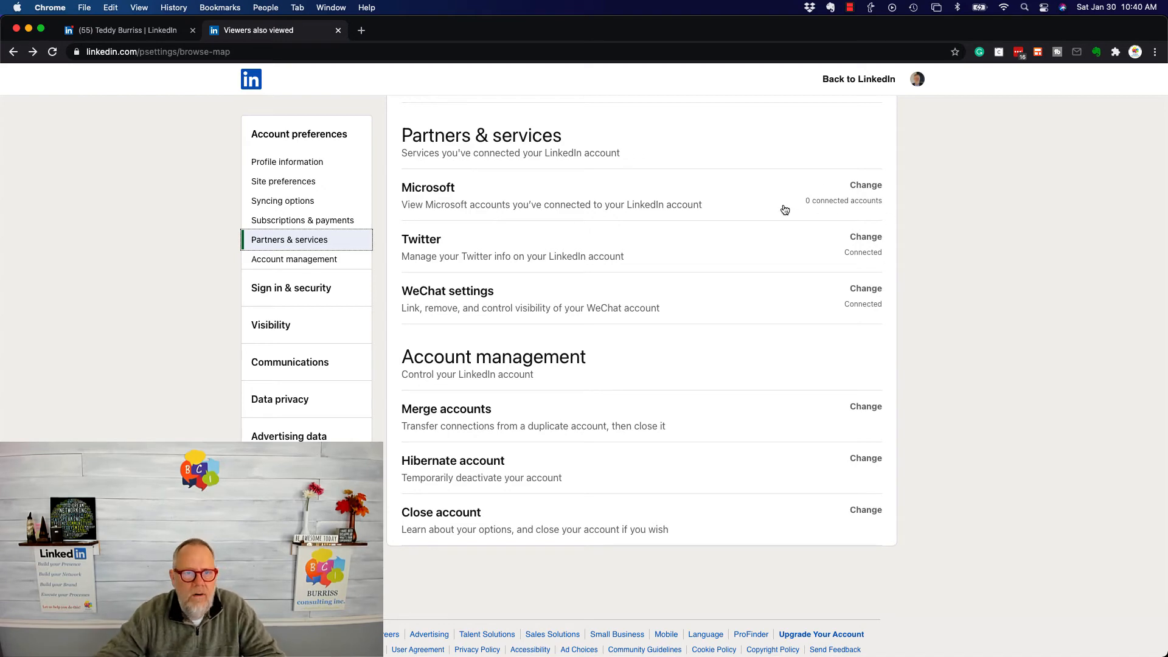
{"action": "left_click", "coordinate": [865, 236]}
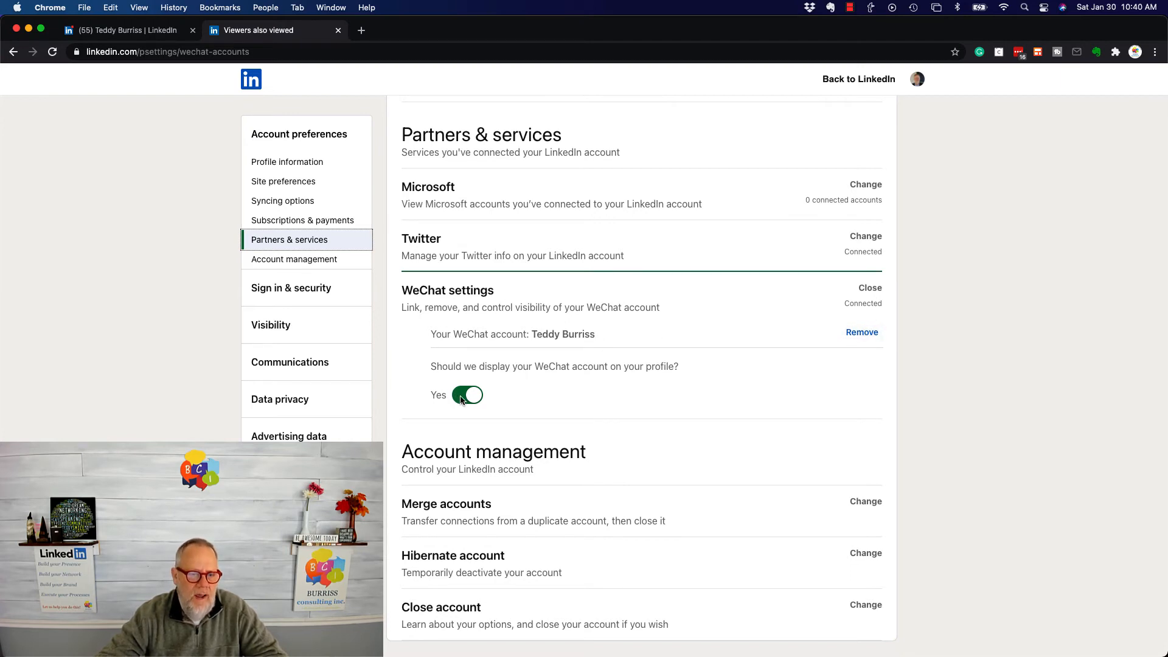
Step: Move down to Account management and expand the Merge accounts form
{"action": "scroll", "scroll_direction": "down", "scroll_amount": 3}
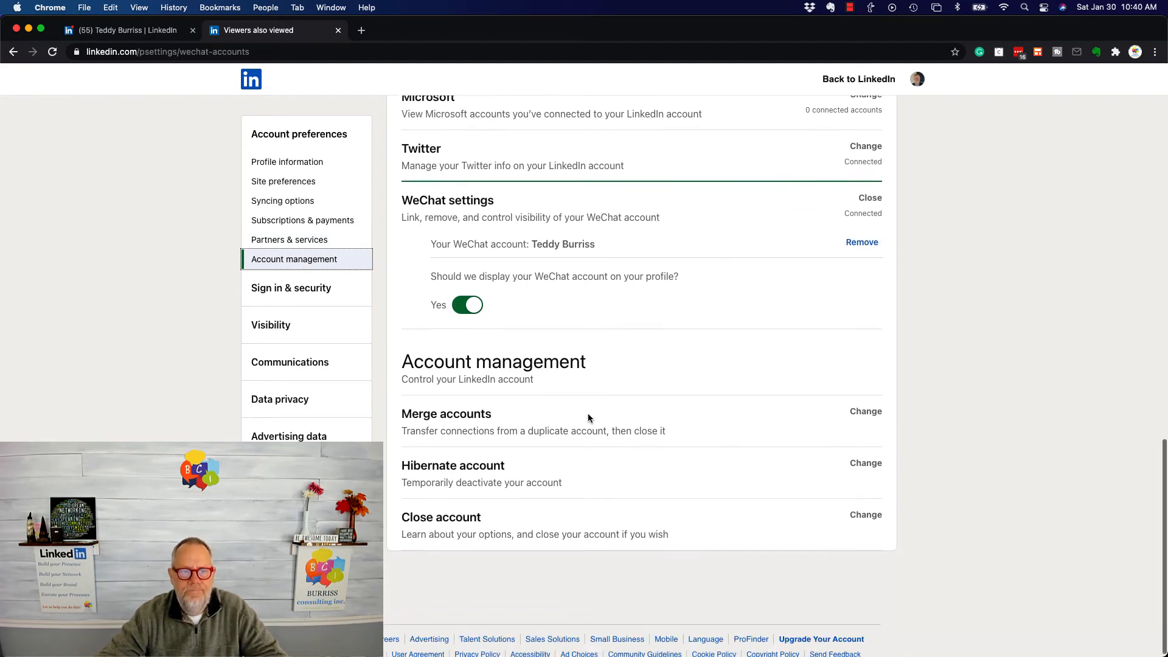
{"action": "scroll", "scroll_direction": "down", "scroll_amount": 3}
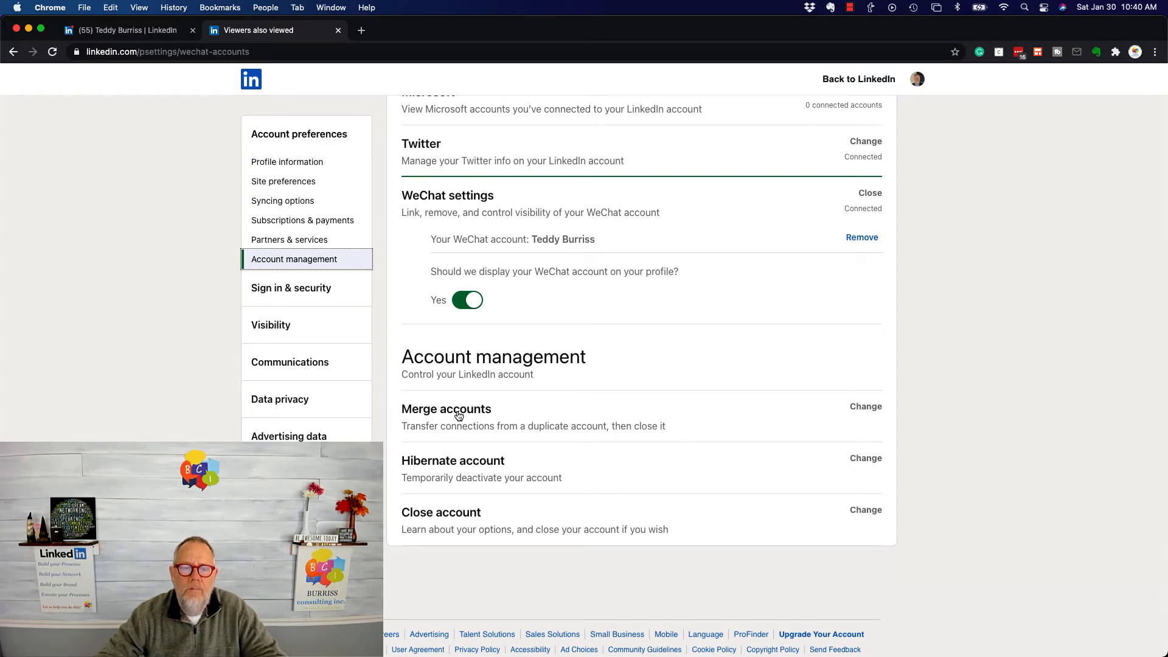
{"action": "left_click", "coordinate": [865, 406]}
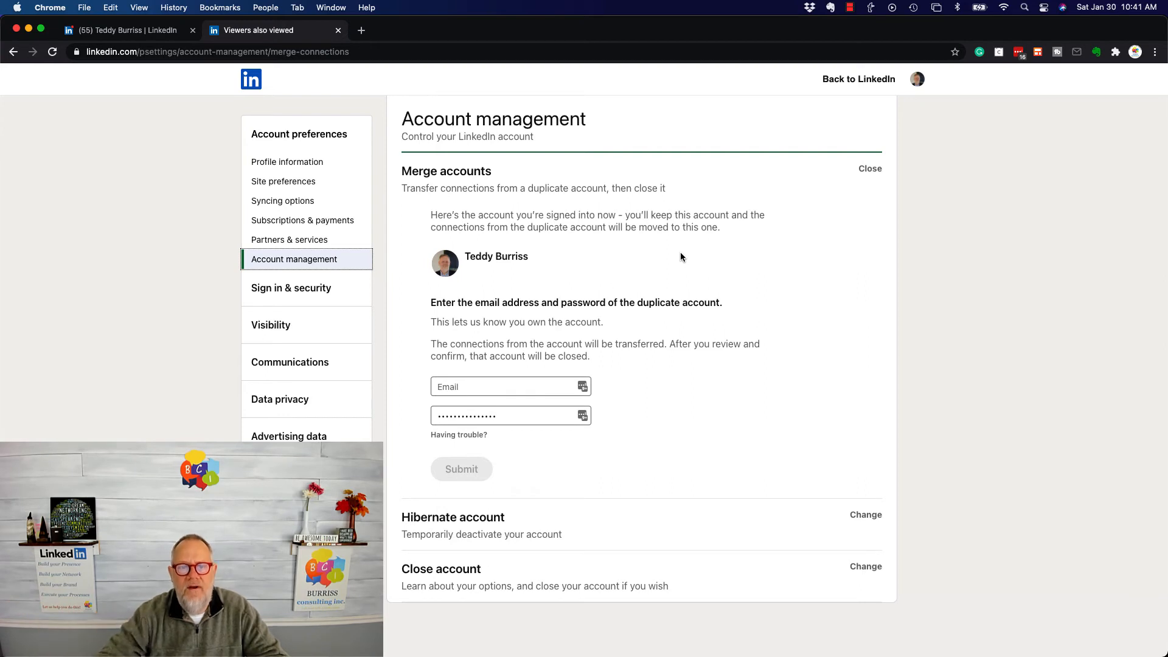
Step: Highlight the account name, focus the duplicate's email and password fields, then close the form unsubmitted
{"action": "double_click", "coordinate": [497, 256]}
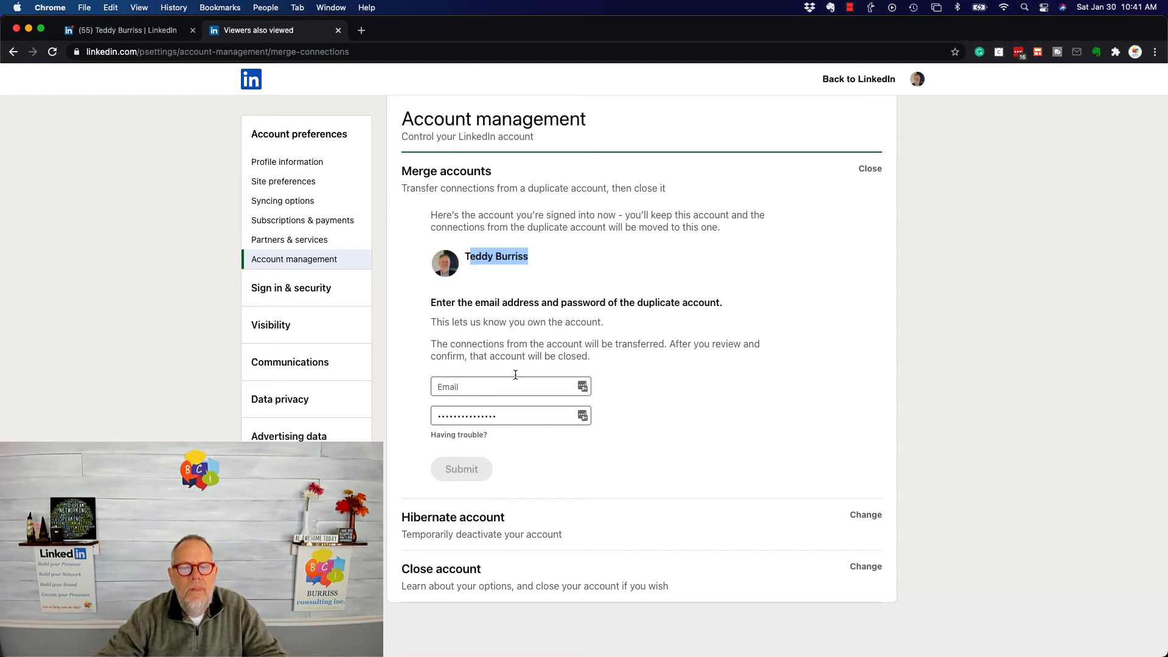
{"action": "left_click", "coordinate": [510, 385]}
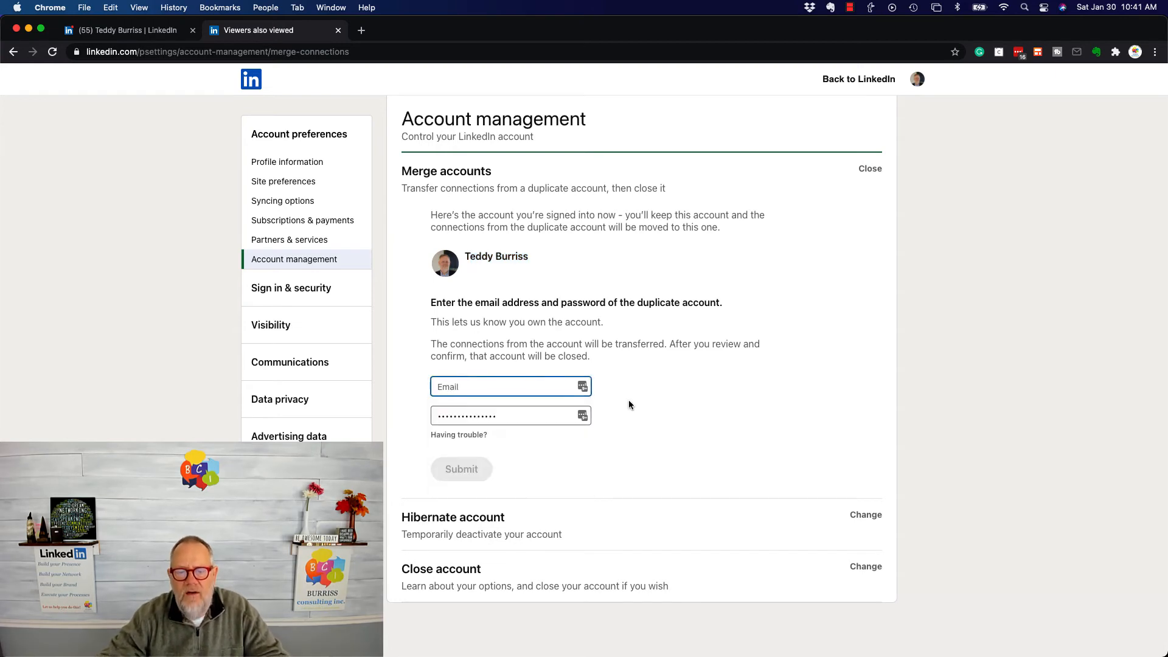
{"action": "left_click", "coordinate": [511, 415]}
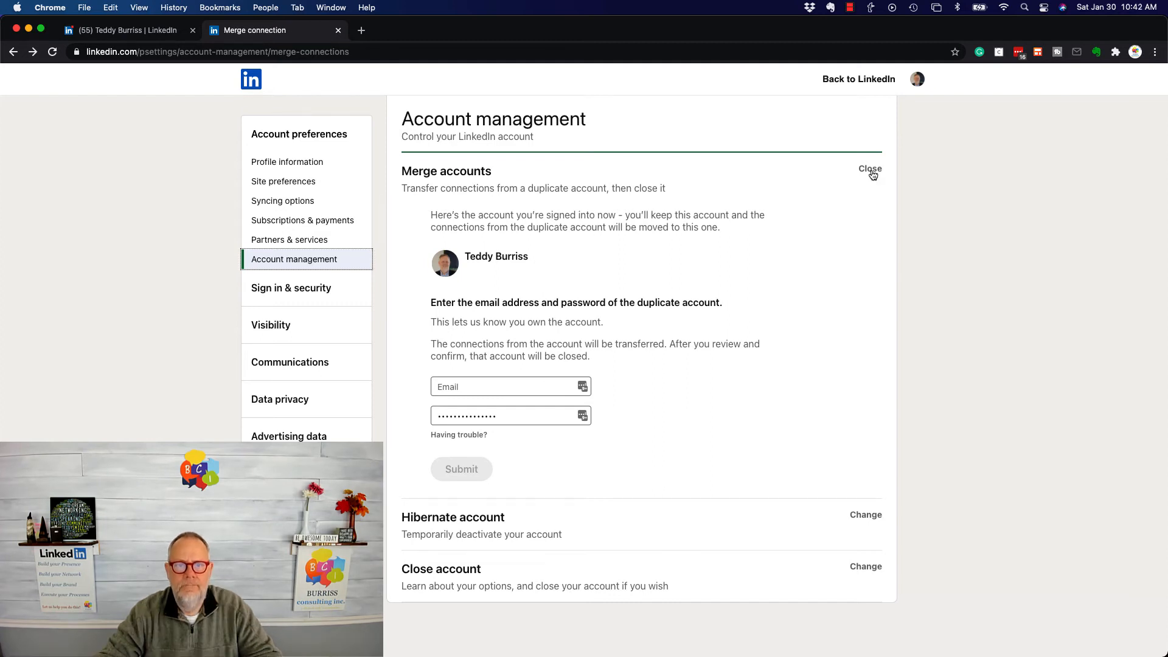
{"action": "left_click", "coordinate": [869, 169]}
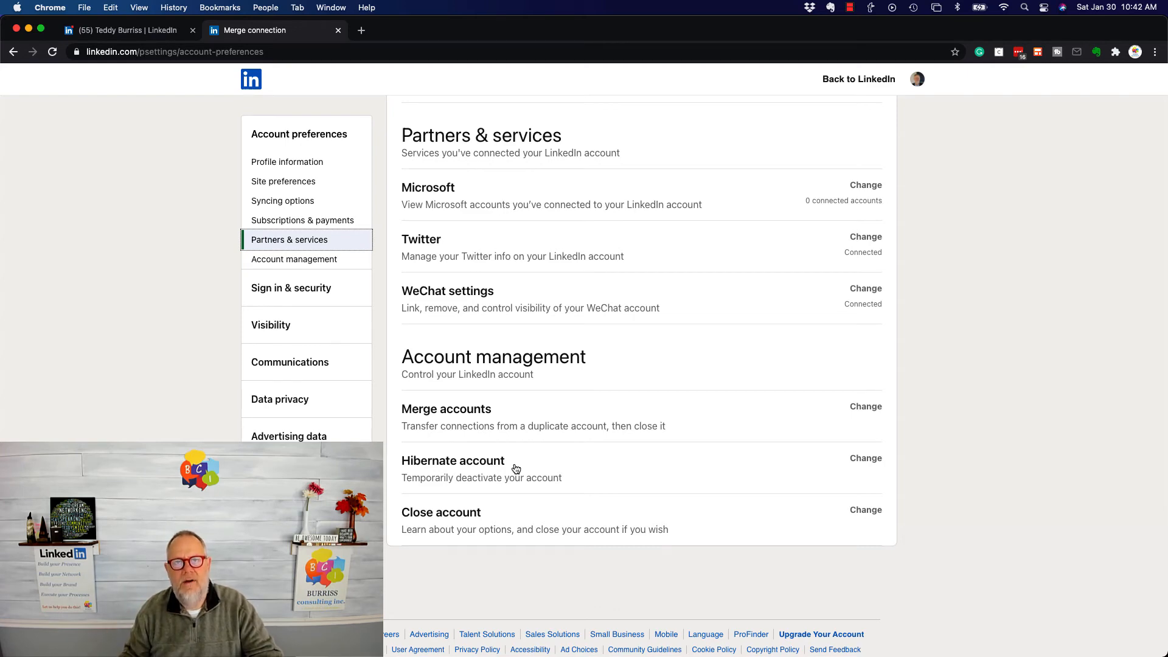
Step: Attempt to hibernate the account and highlight the word 'active' in the resulting group notice
{"action": "left_click", "coordinate": [865, 458]}
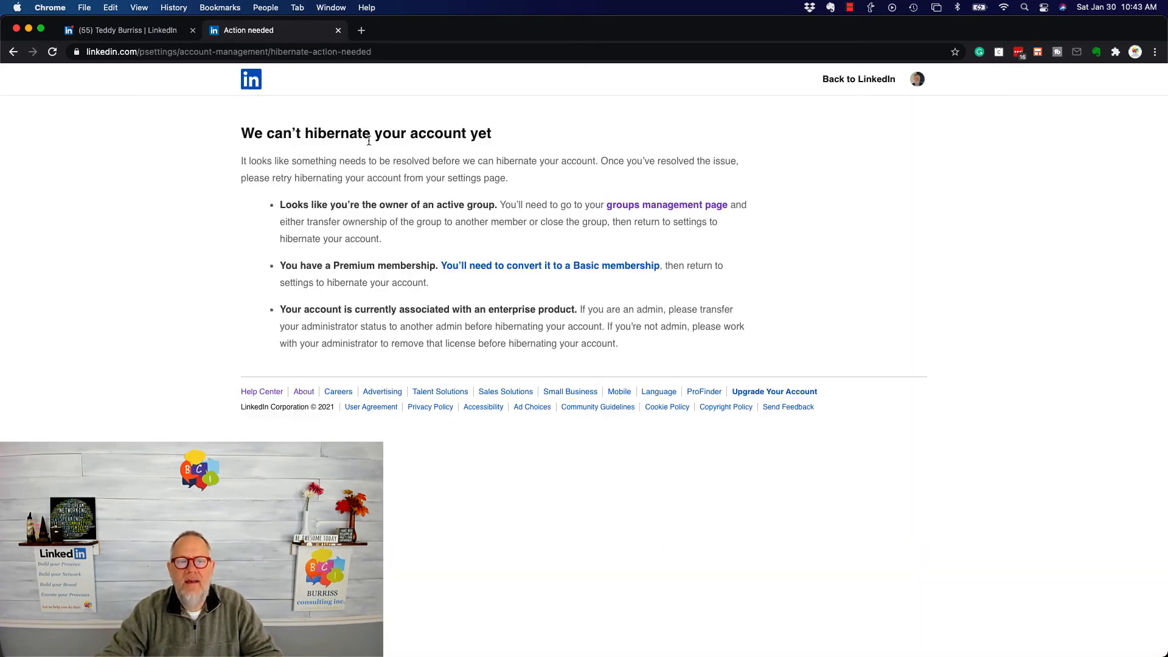
{"action": "left_click_drag", "start_coordinate": [380, 204], "coordinate": [468, 204]}
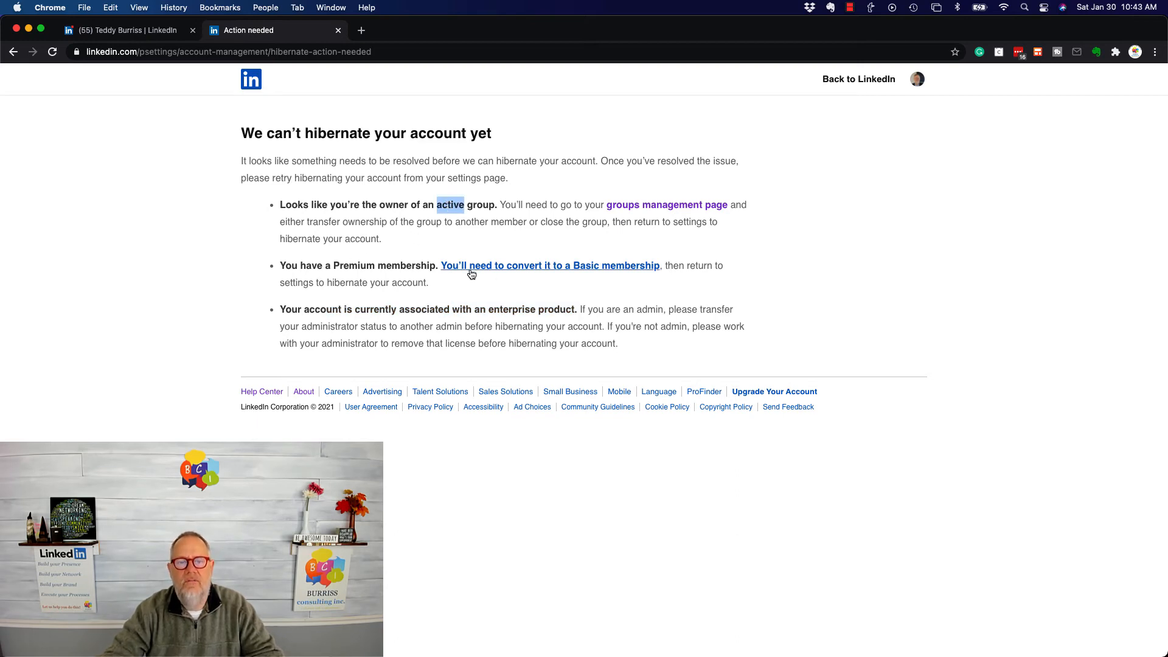
{"action": "mouse_move", "coordinate": [517, 262]}
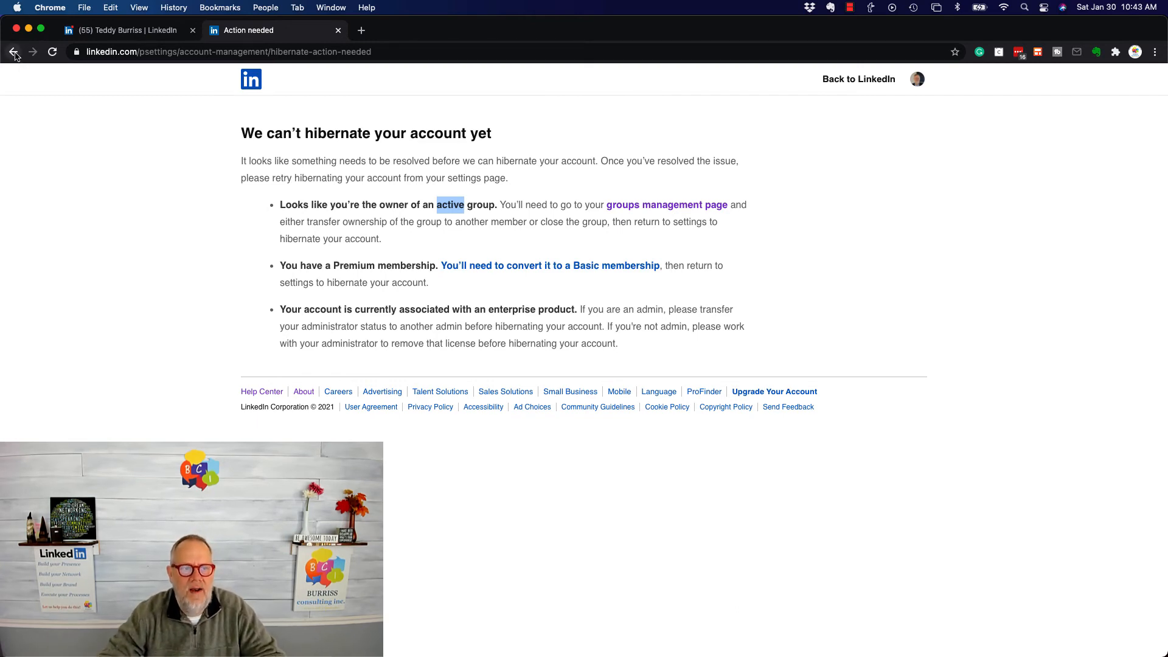
{"action": "mouse_move", "coordinate": [13, 52]}
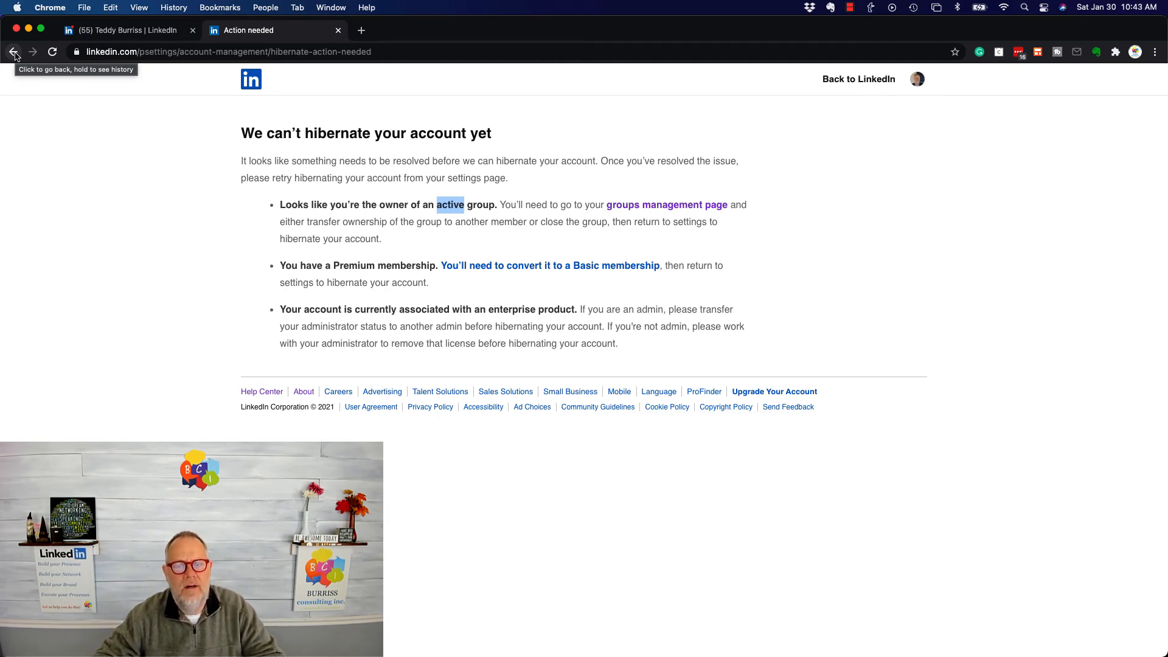
Step: Navigate back from the hibernation notice to the Account preferences settings page
{"action": "left_click", "coordinate": [13, 51]}
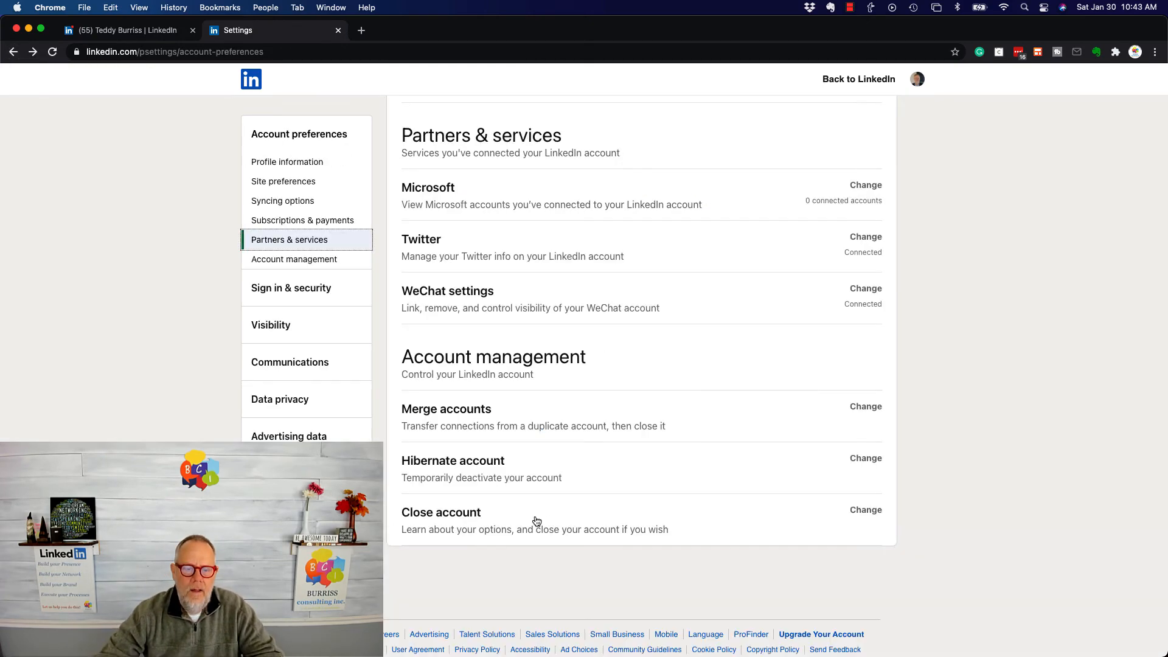
{"action": "mouse_move", "coordinate": [491, 530]}
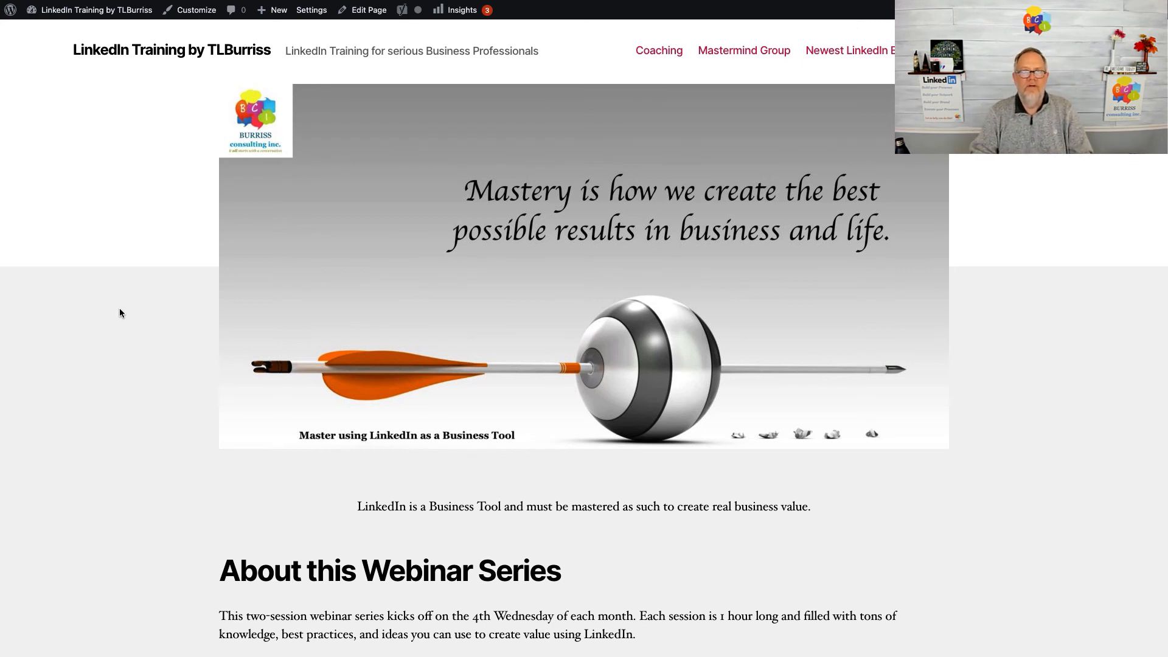
Step: Scroll the TLBurriss webinar page from About this Webinar Series down to the bonus offer and Register NOW link
{"action": "scroll", "scroll_direction": "down", "scroll_amount": 3}
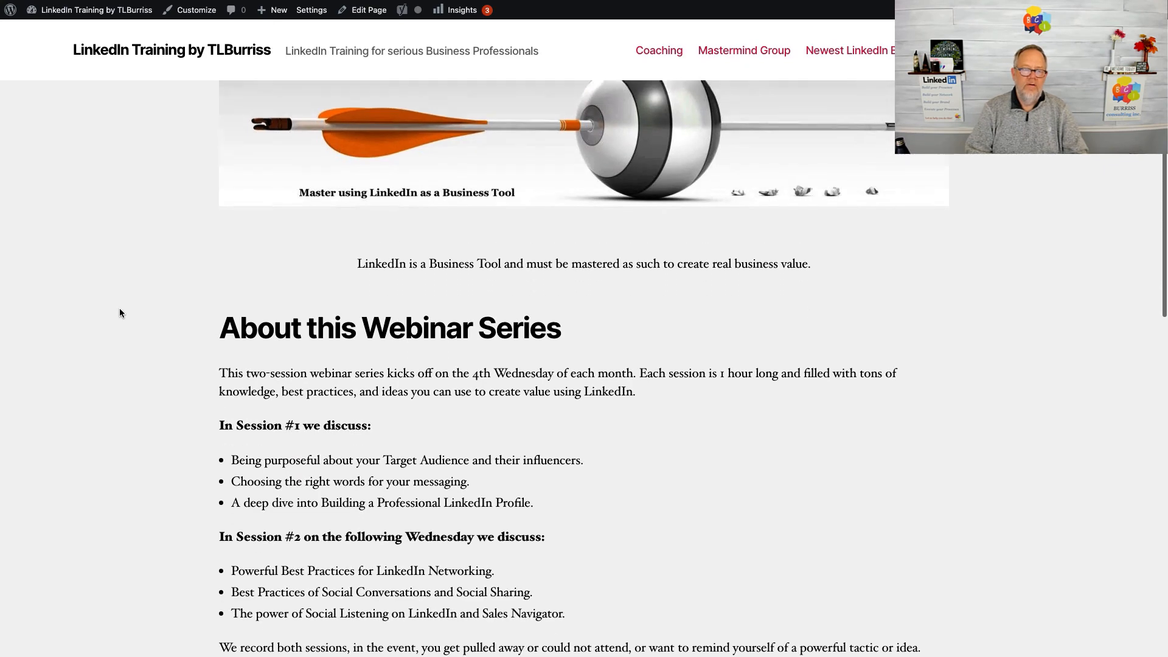
{"action": "scroll", "scroll_direction": "down", "scroll_amount": 3}
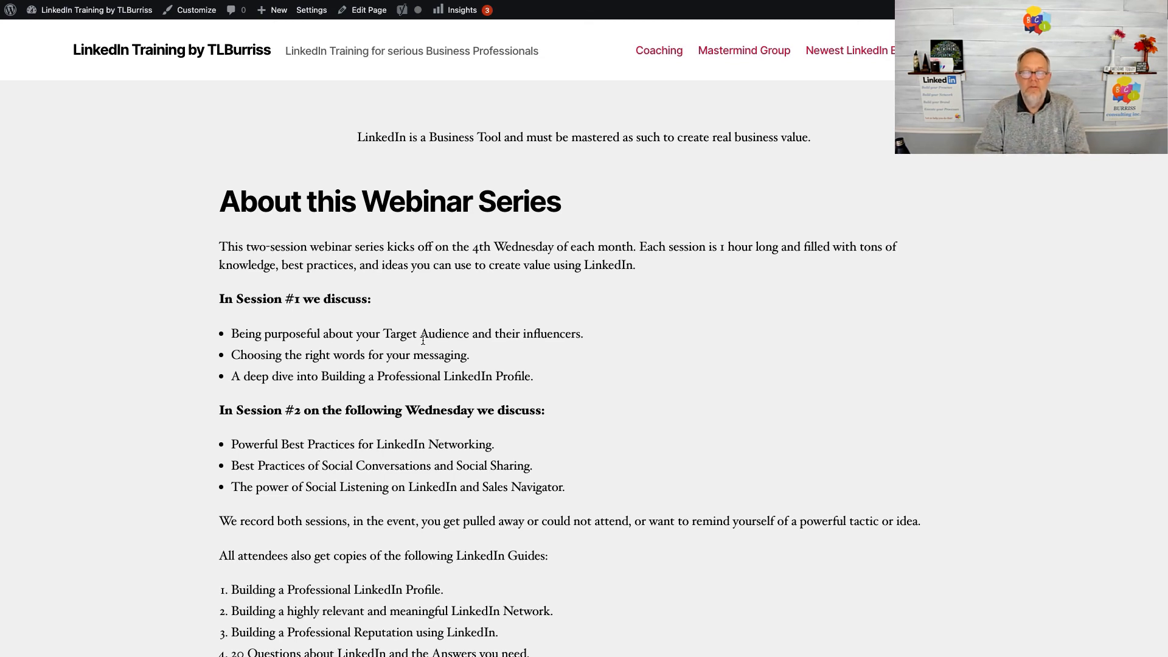
{"action": "scroll", "scroll_direction": "down", "scroll_amount": 3}
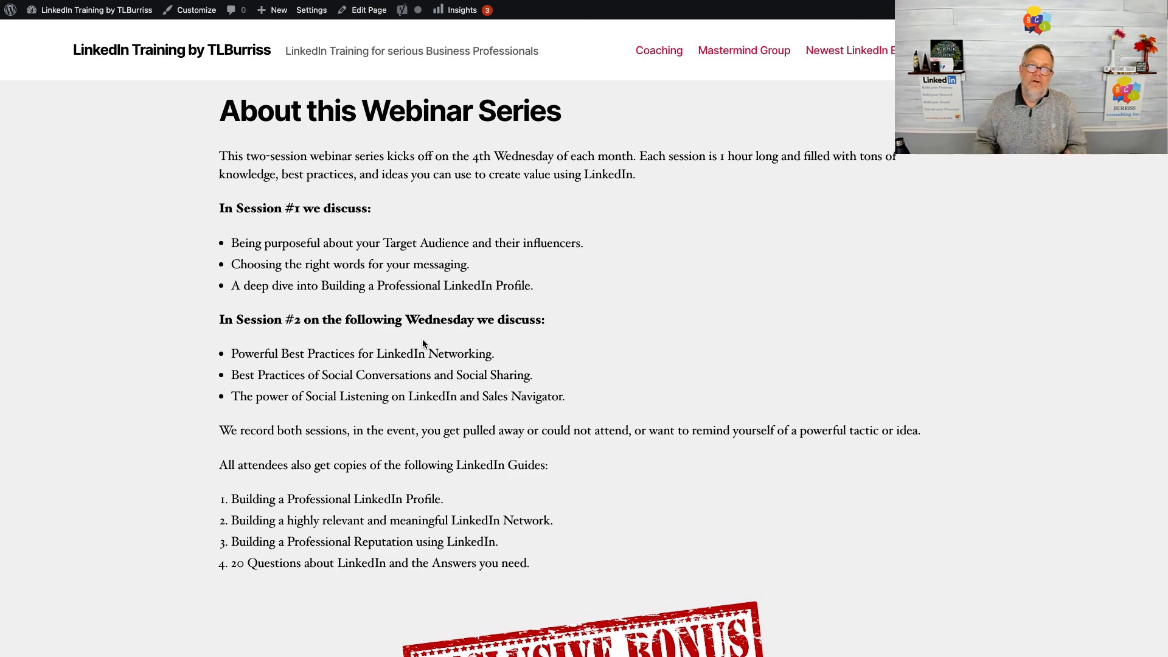
{"action": "scroll", "scroll_direction": "down", "scroll_amount": 3}
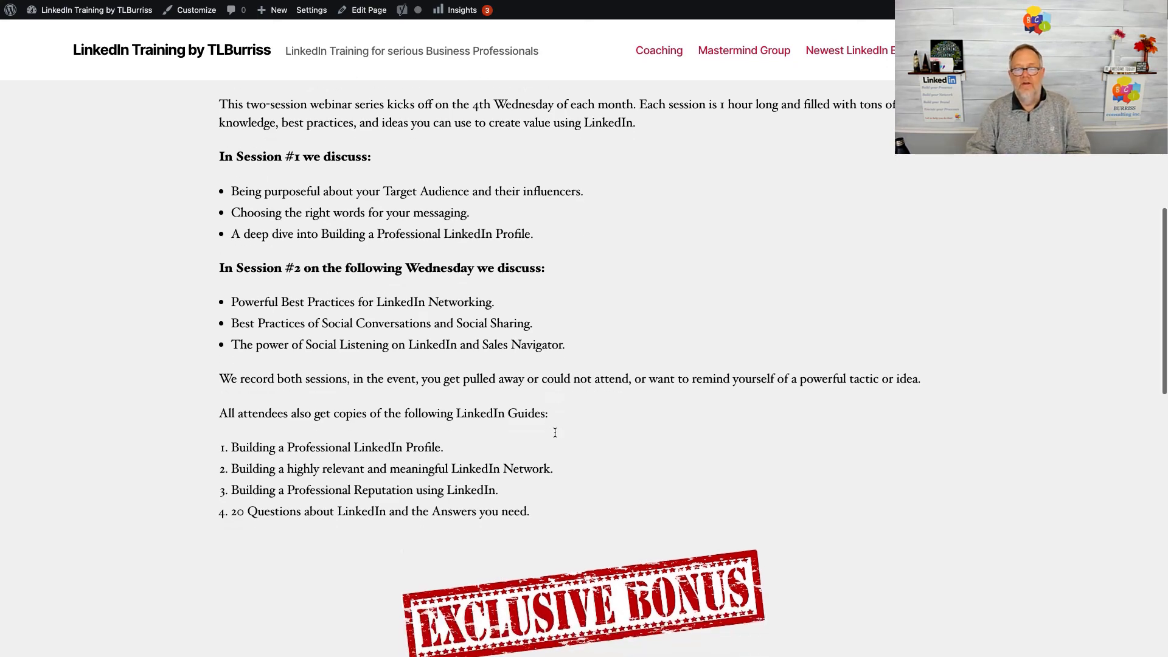
{"action": "scroll", "scroll_direction": "down", "scroll_amount": 3}
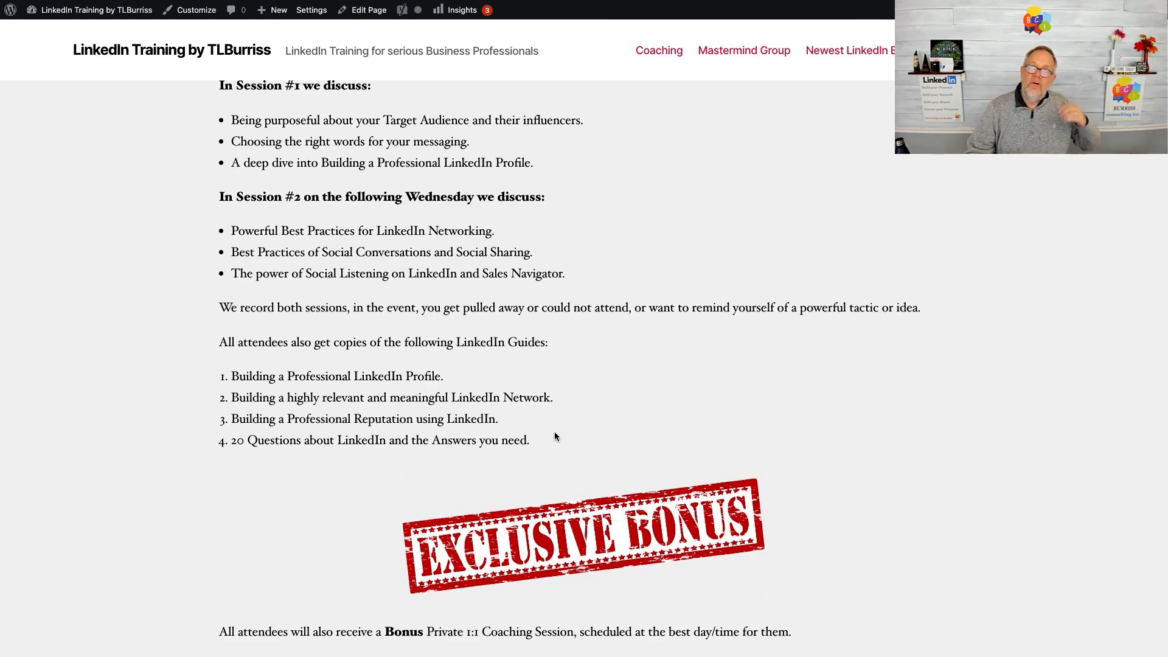
{"action": "scroll", "scroll_direction": "down", "scroll_amount": 3}
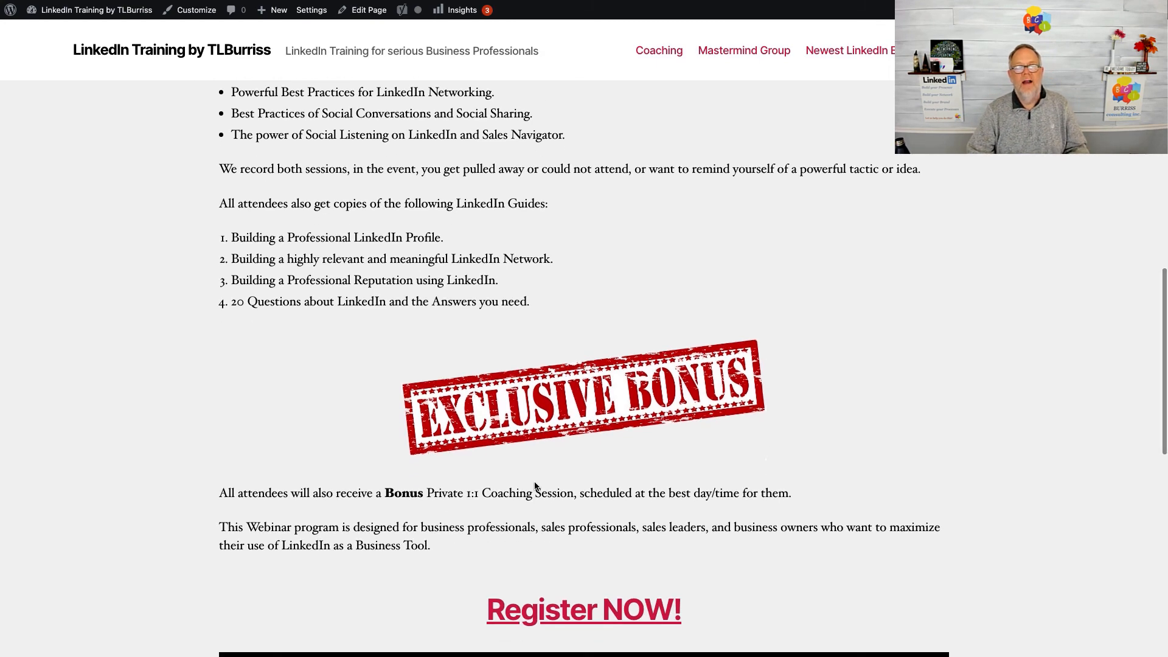
{"action": "scroll", "scroll_direction": "down", "scroll_amount": 3}
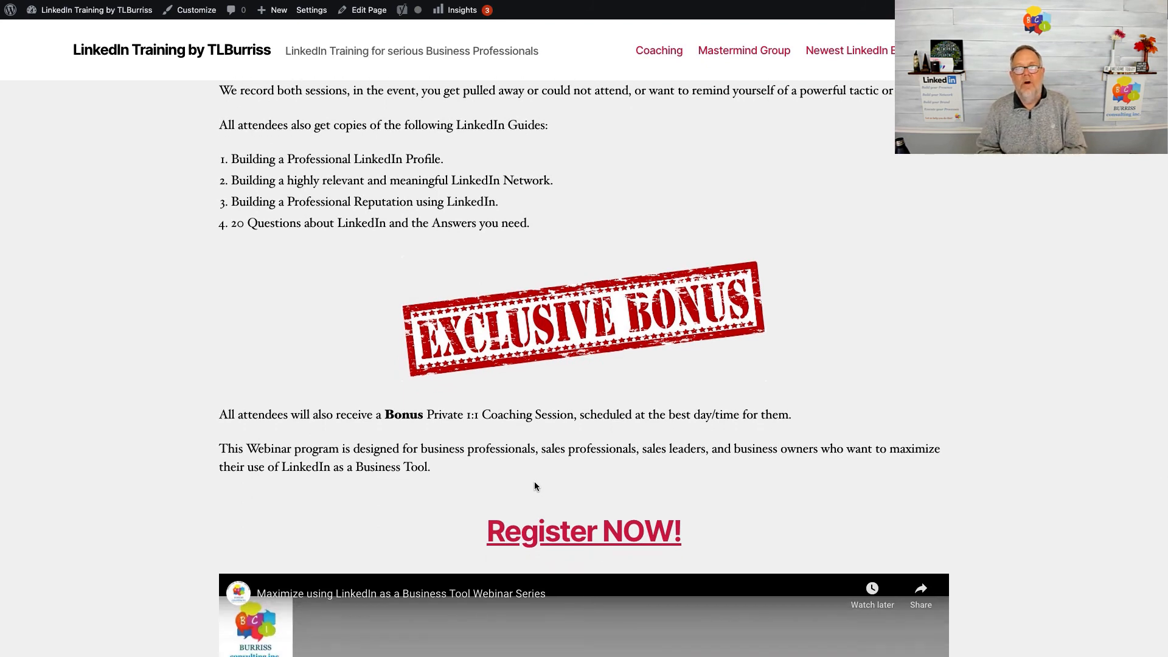